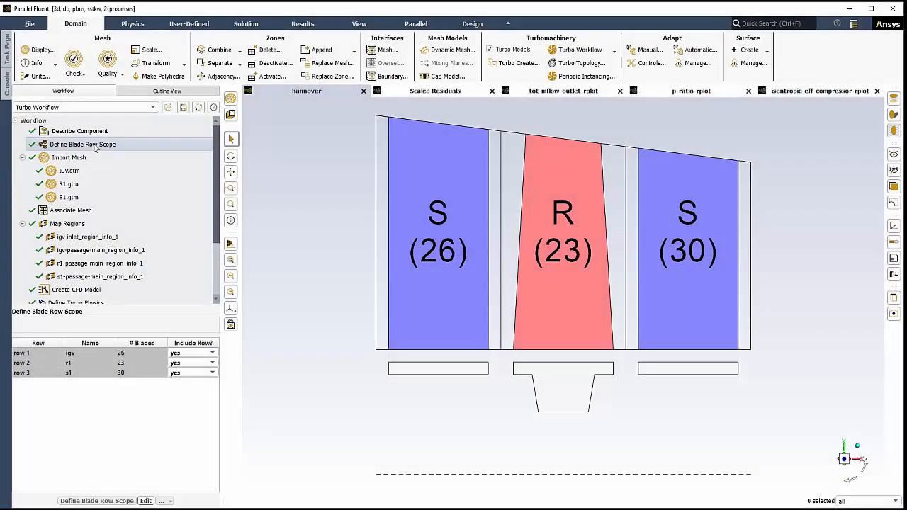
- Review the mesh association and CFD model creation tasks of the finished workflow
click(70, 209)
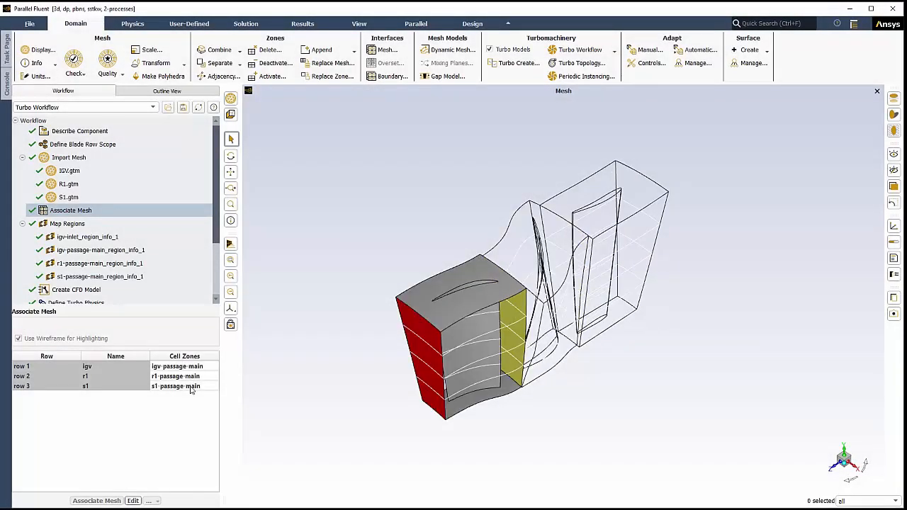
click(77, 289)
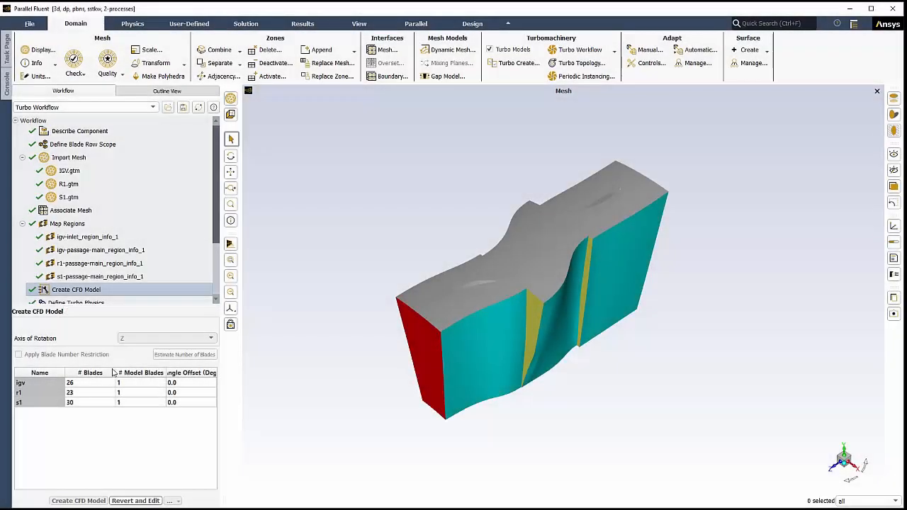
mouse_move(139, 303)
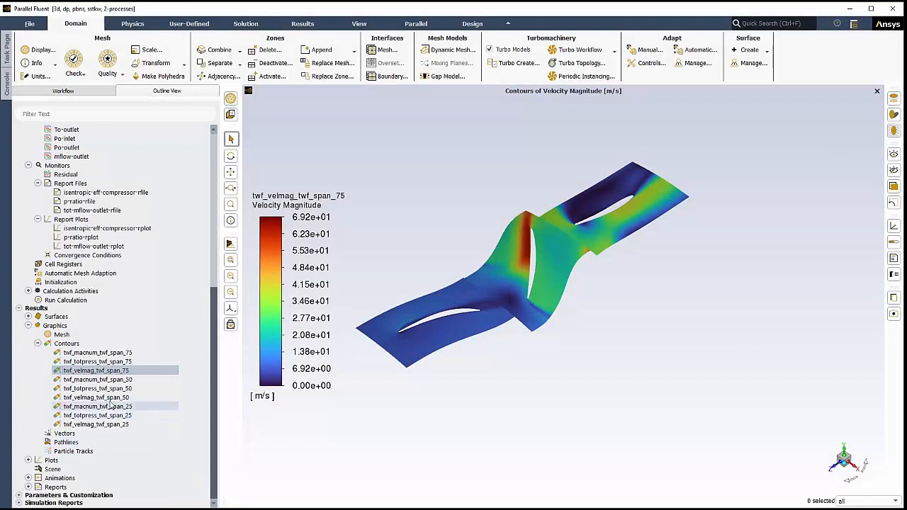
- Display the velocity-magnitude contour of the blade passage at 75% span
click(97, 397)
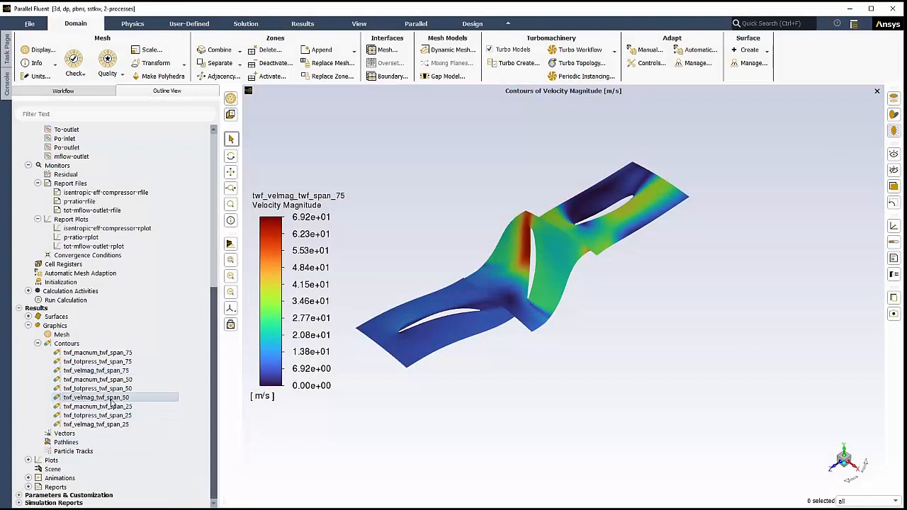
right_click(97, 397)
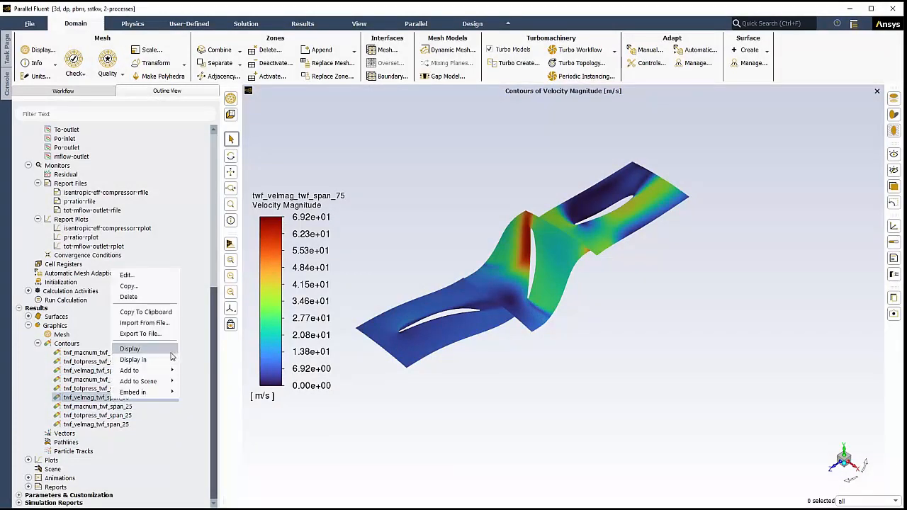
click(131, 348)
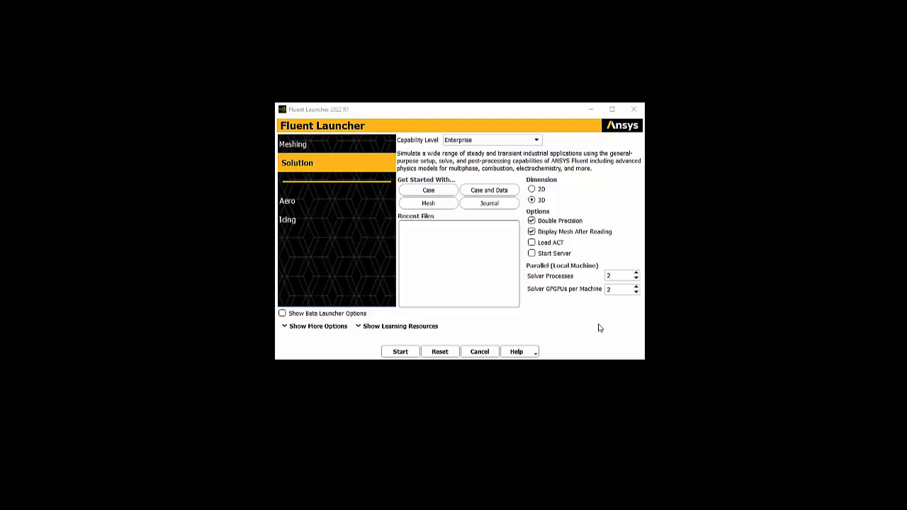
mouse_move(400, 352)
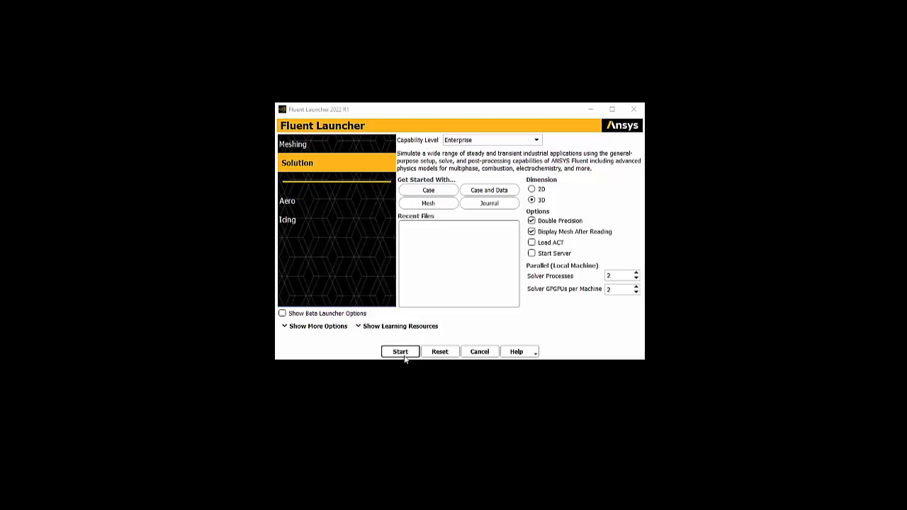
- Launch the Fluent session and start the Turbo Workflow from Domain > Turbomachinery
click(399, 352)
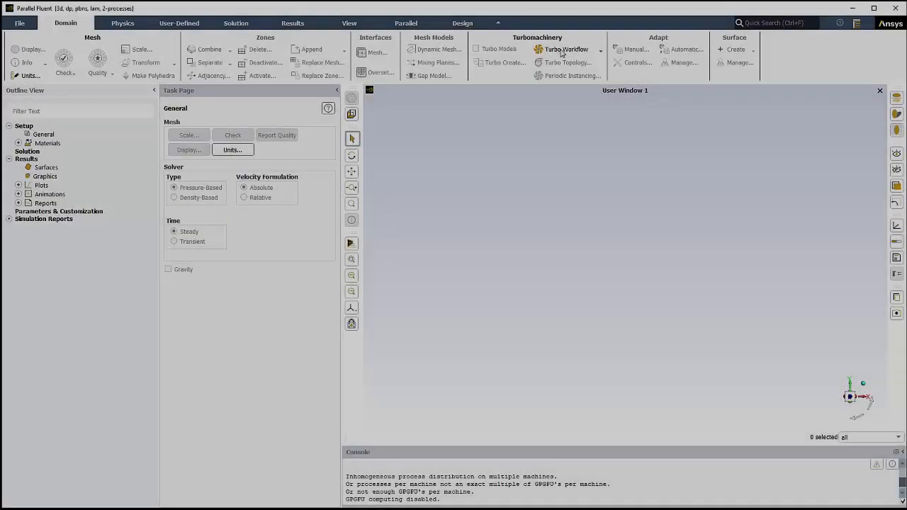
click(567, 48)
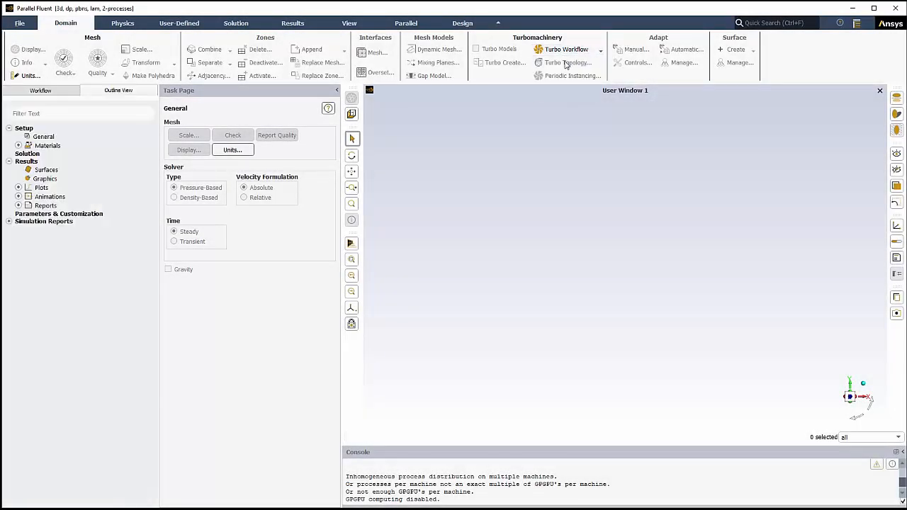
click(565, 48)
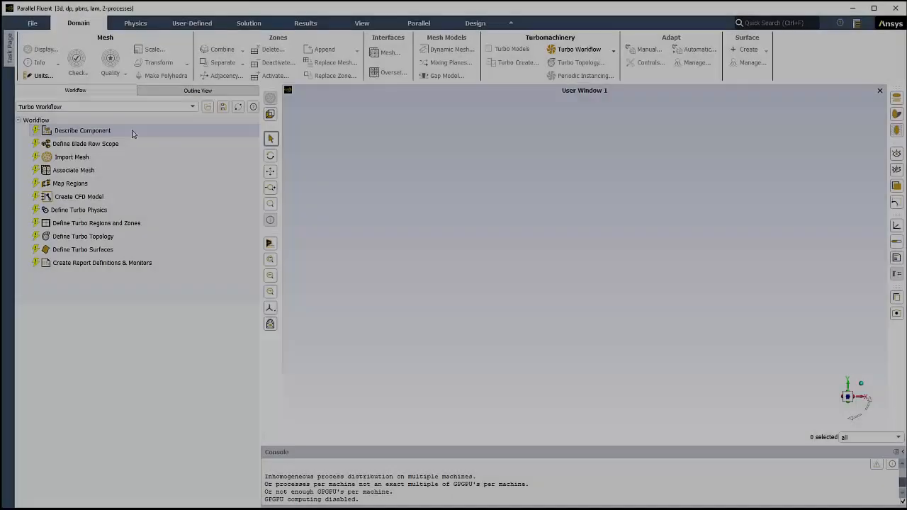
- Describe the component as an axial compressor named hannover
click(82, 131)
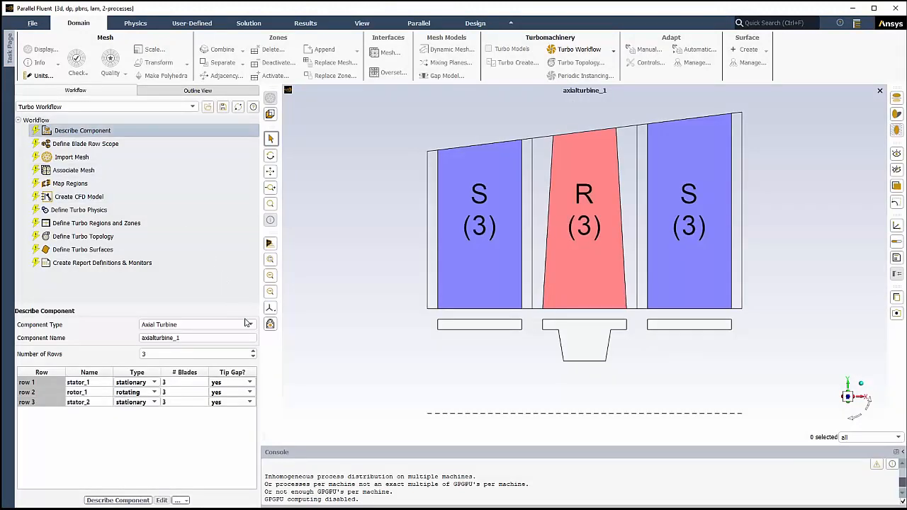
click(250, 325)
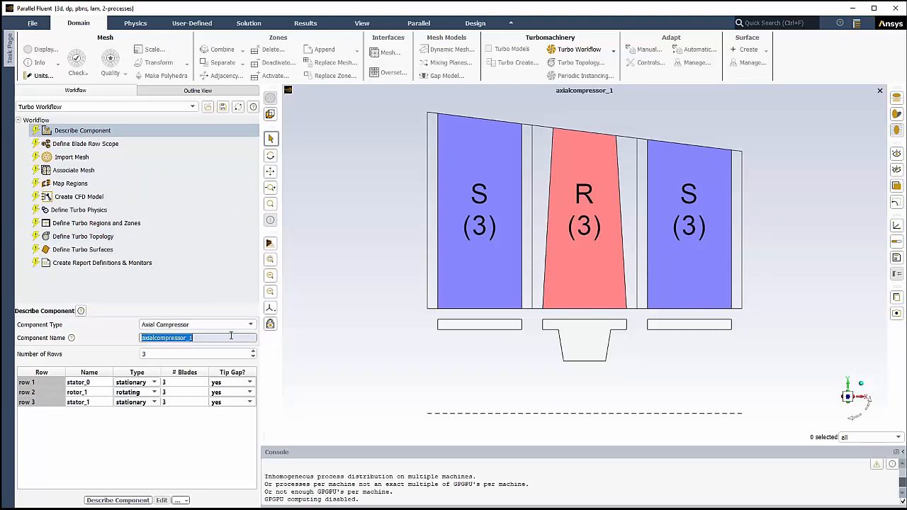
text(hannover)
click(89, 392)
text(r1)
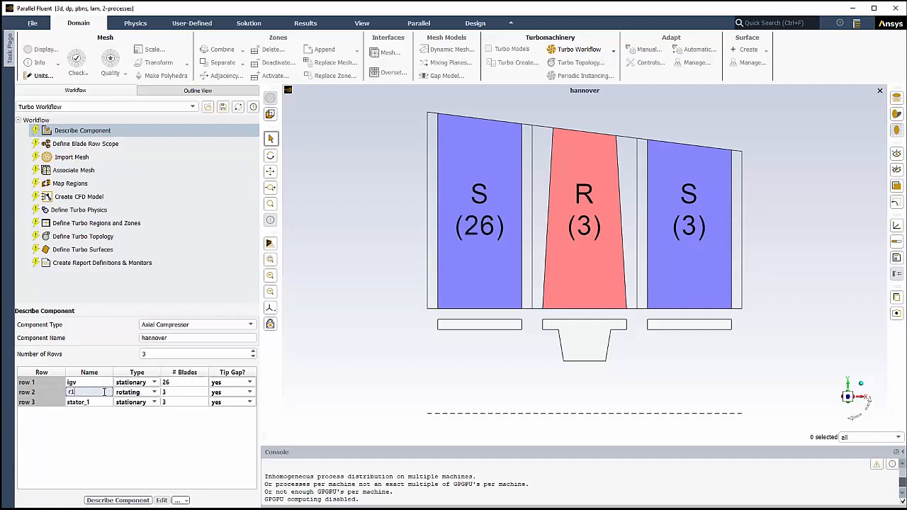
- Set the blade counts of row r1 to 23 and edit the third row's count
click(184, 391)
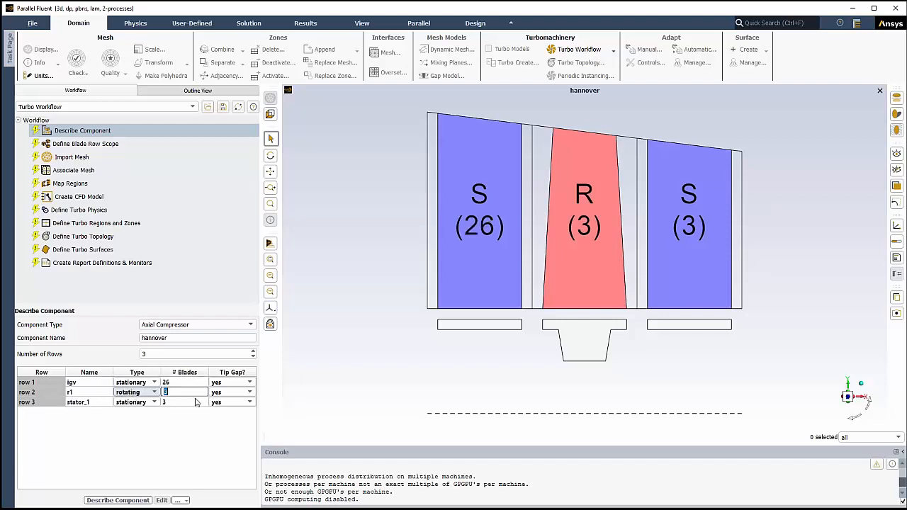
text(23)
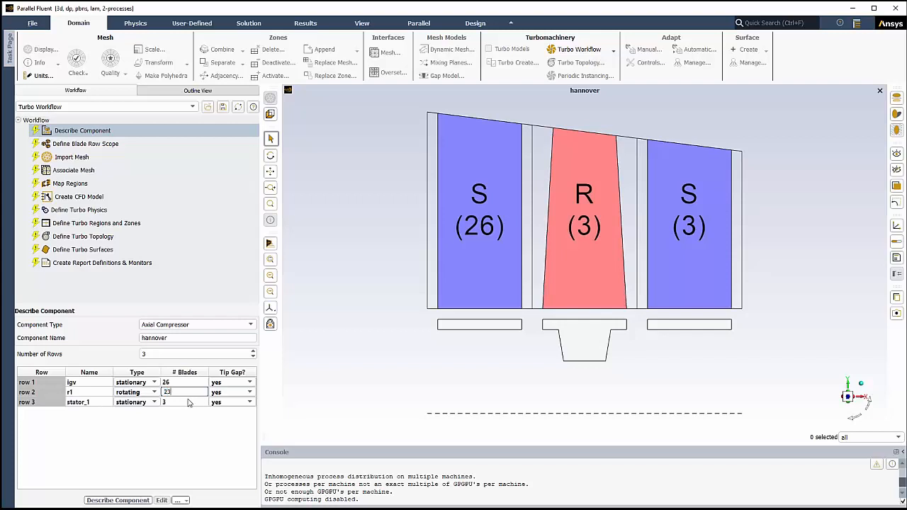
click(88, 402)
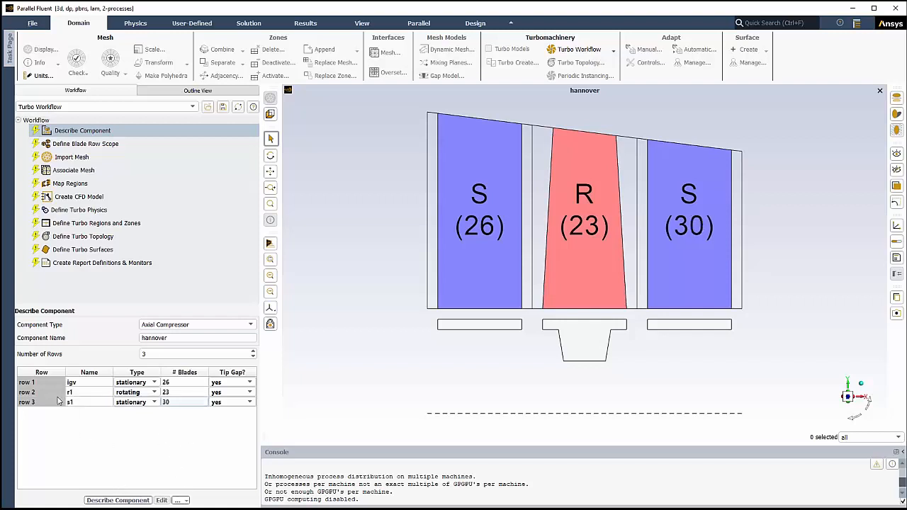
- Select all three blade rows and set their tip gap to no
click(28, 383)
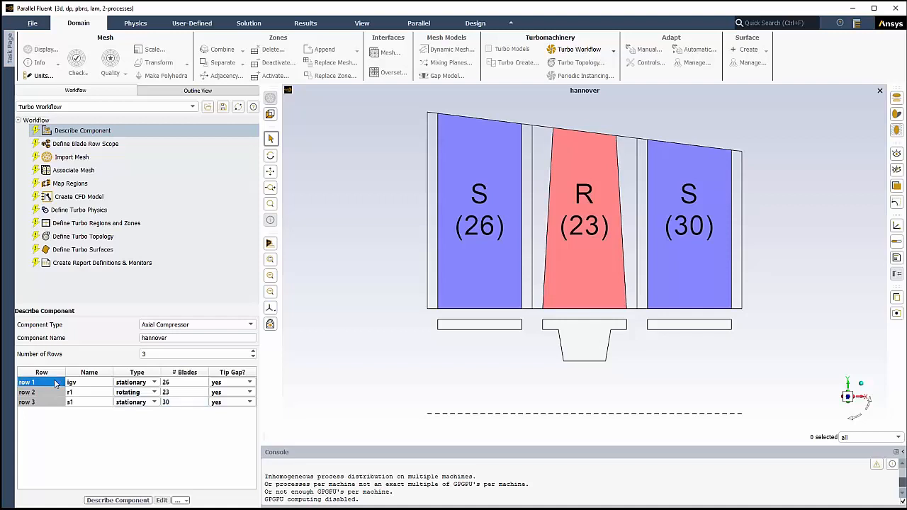
click(25, 402)
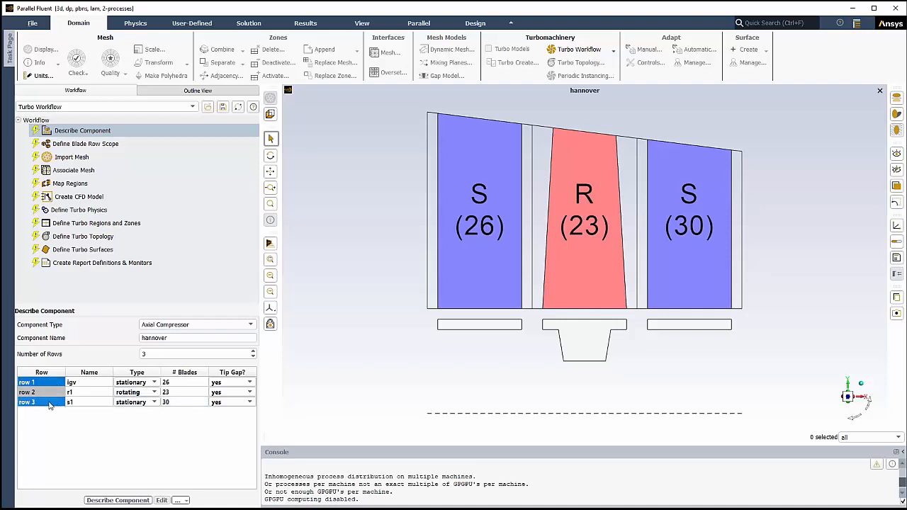
right_click(49, 402)
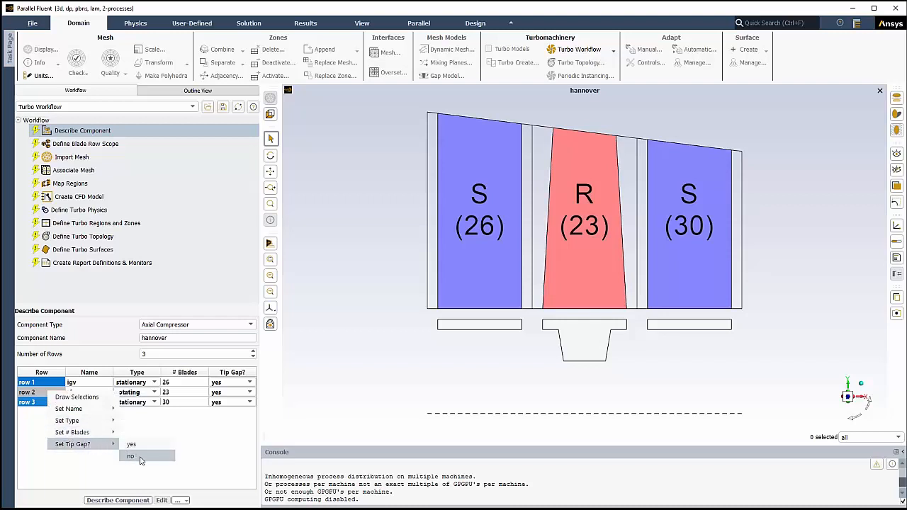
click(131, 456)
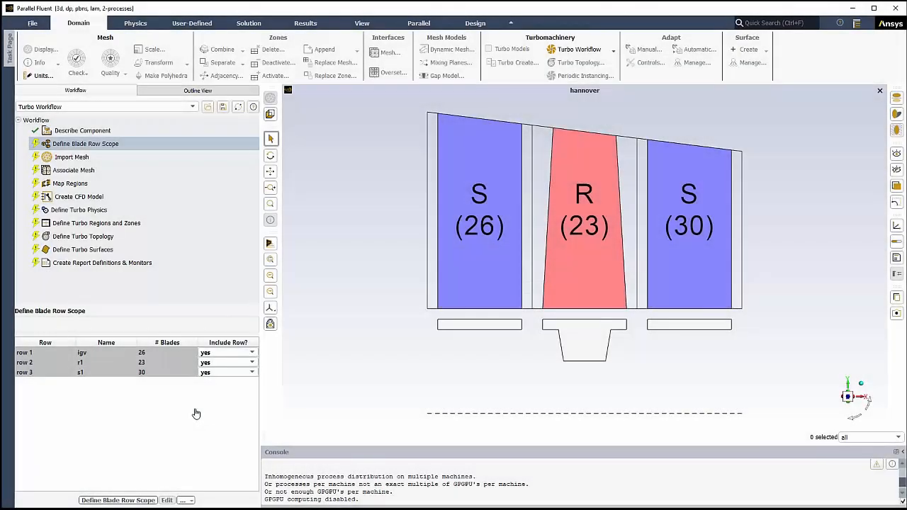
mouse_move(187, 431)
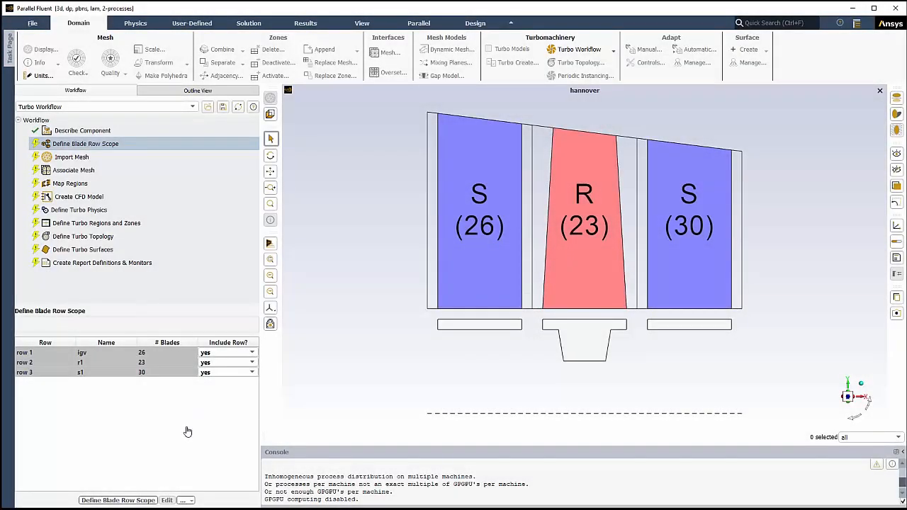
mouse_move(155, 470)
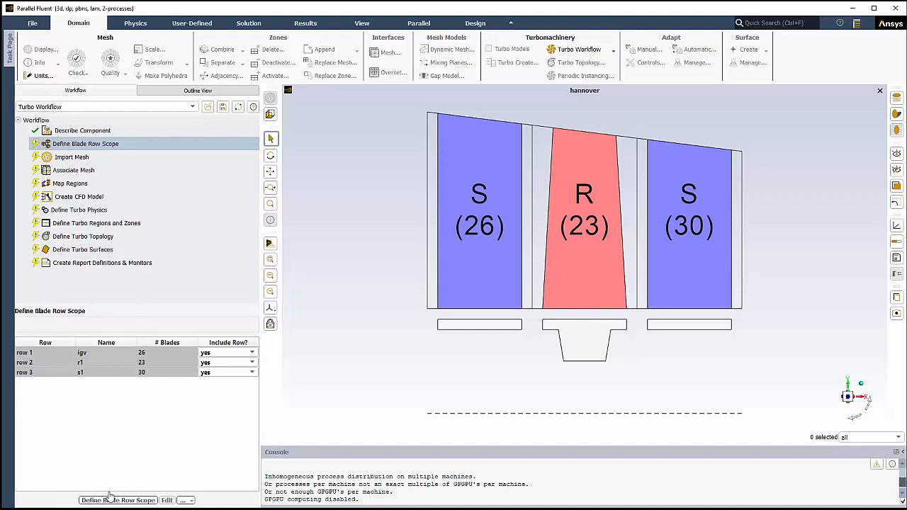
mouse_move(108, 499)
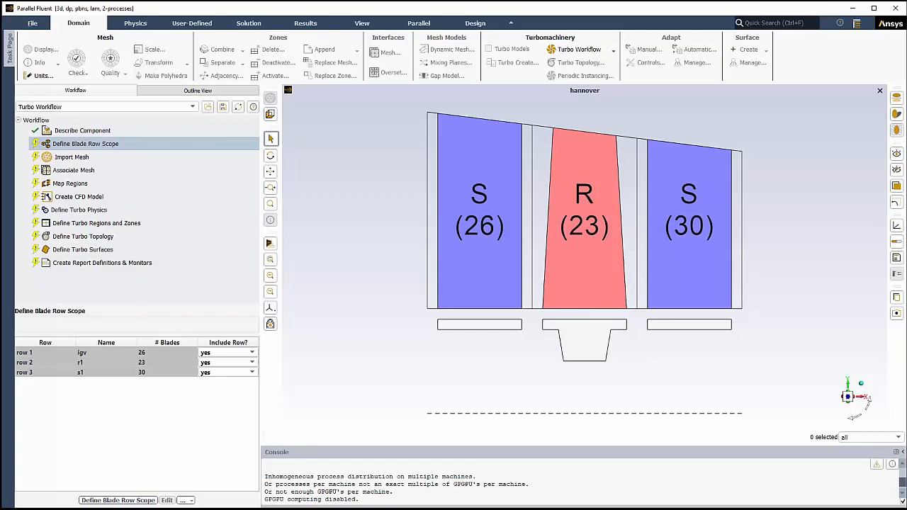
- Confirm the blade-row scope including igv, r1 and s1
click(71, 156)
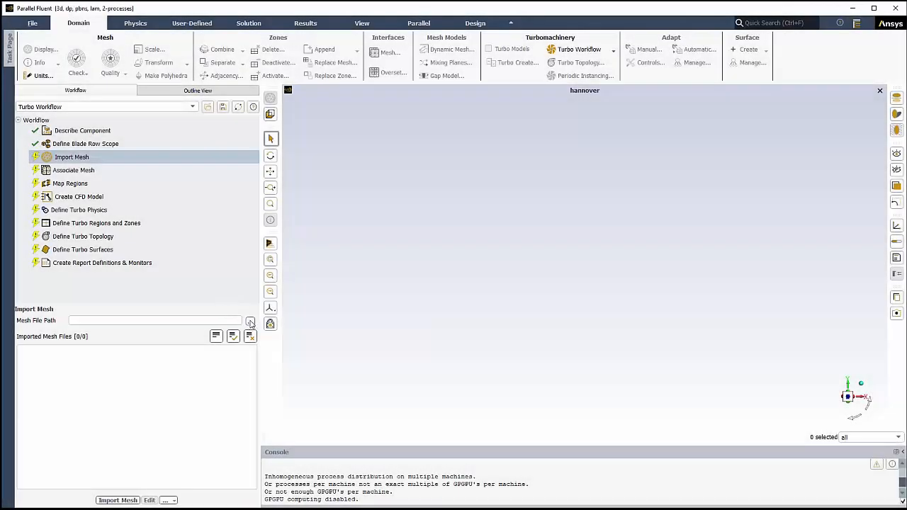
- Select IGV.gtm, R1.gtm and S1.gtm and import the three meshes
click(250, 321)
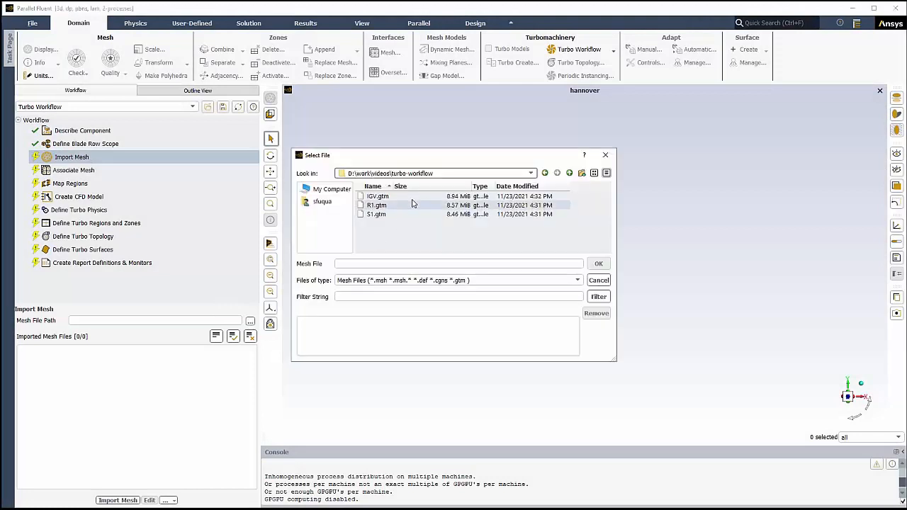
click(377, 204)
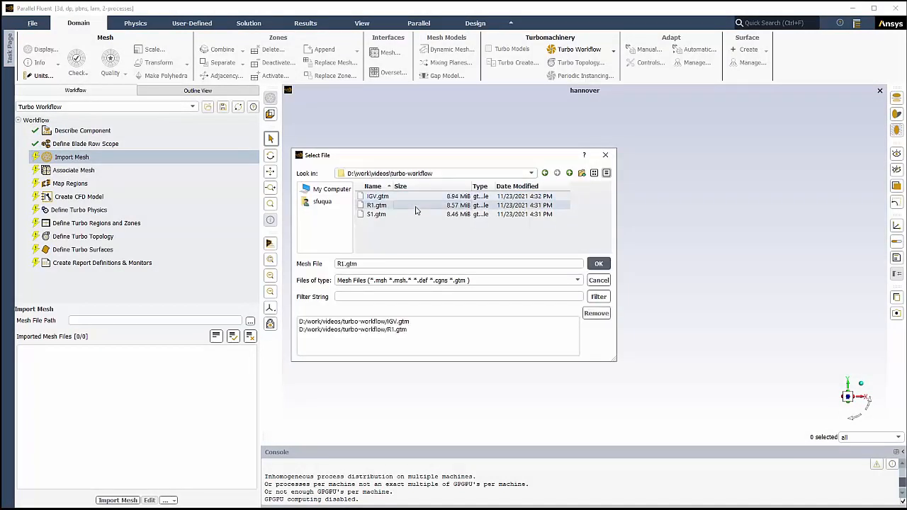
click(377, 214)
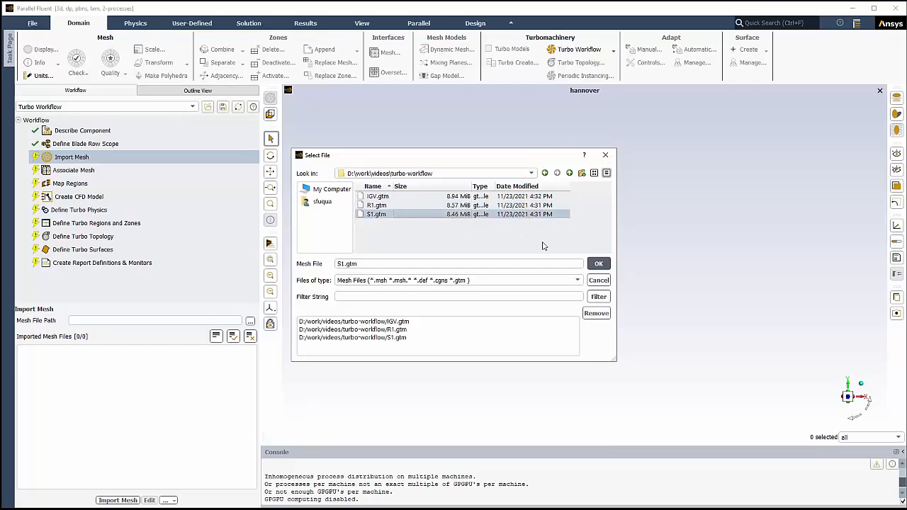
click(598, 264)
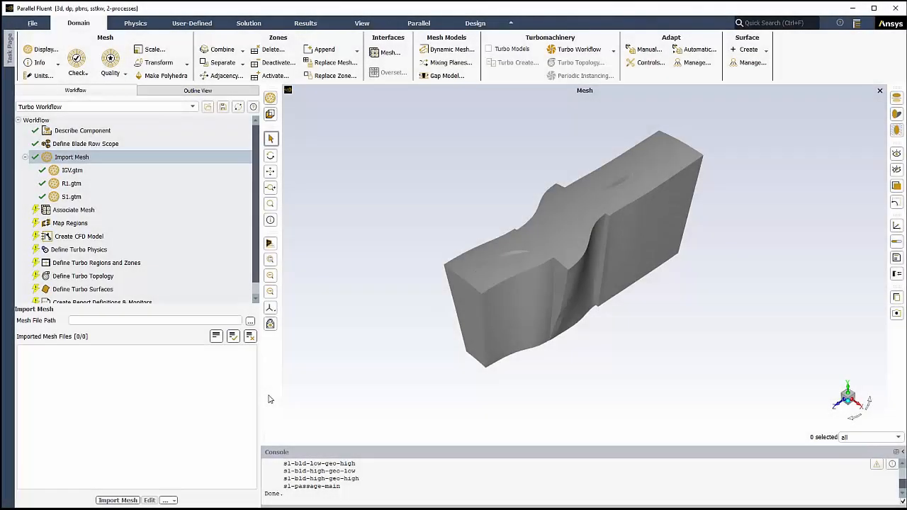
click(73, 210)
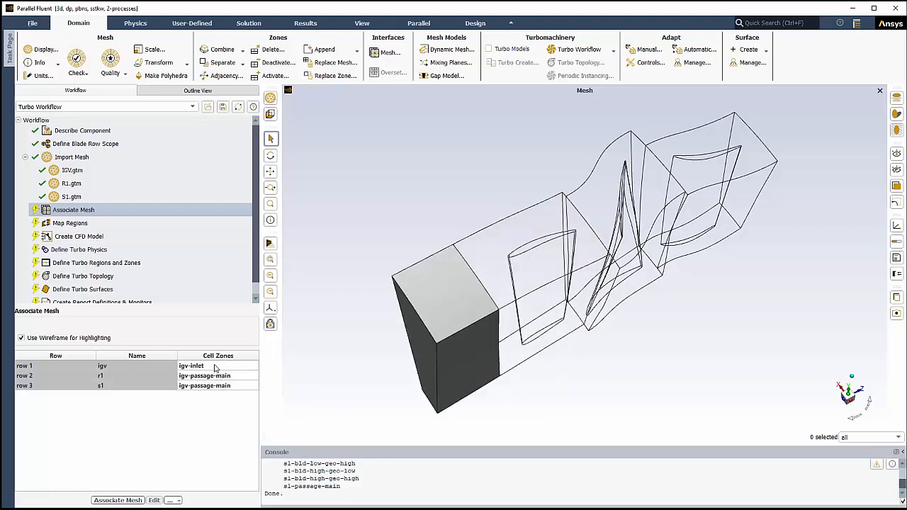
- Assign igv-passage-main, r1-passage-main and s1-passage-main to rows igv, r1, s1 and associate the mesh
click(212, 366)
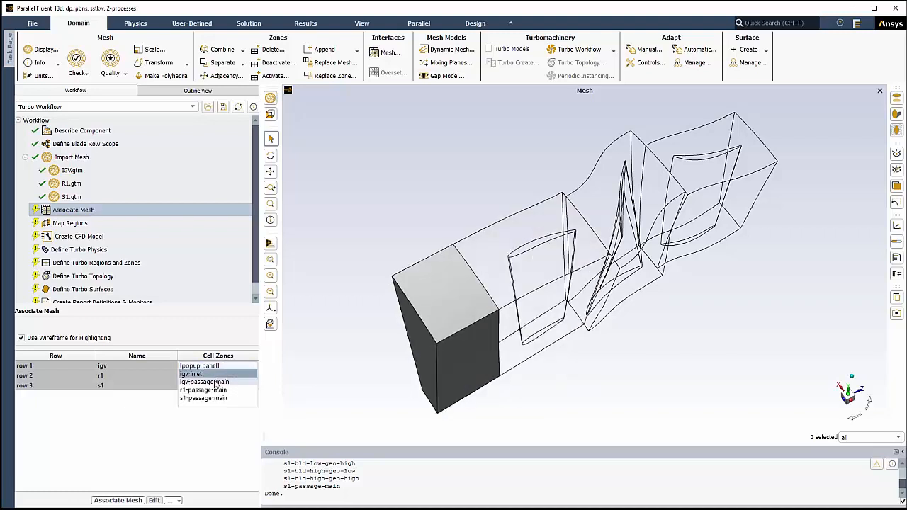
click(204, 374)
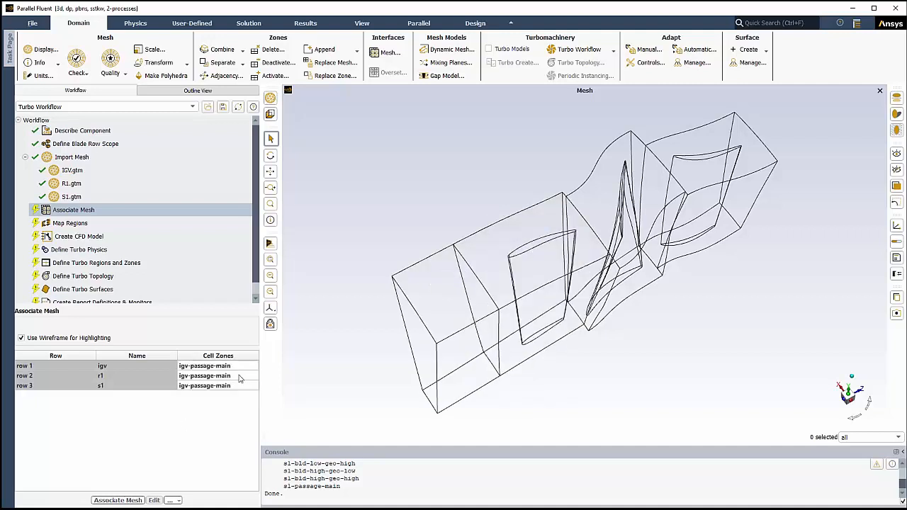
click(238, 375)
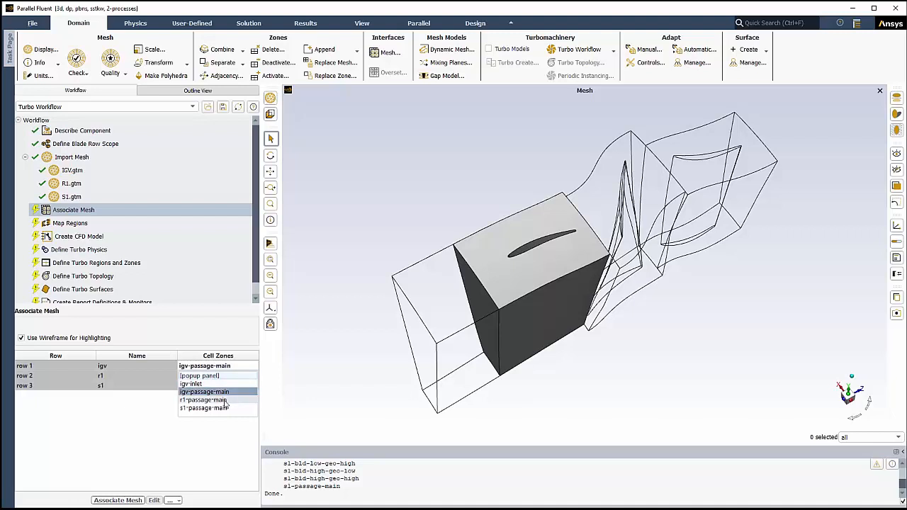
click(205, 400)
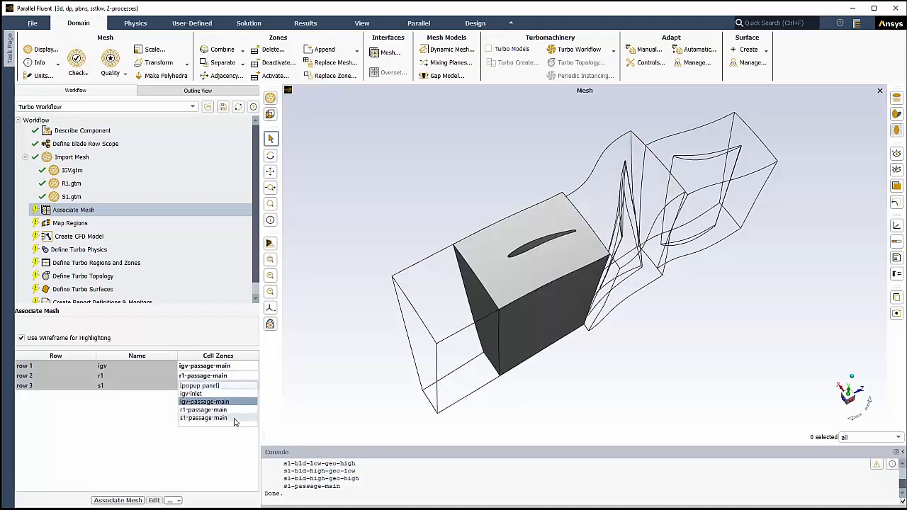
click(202, 416)
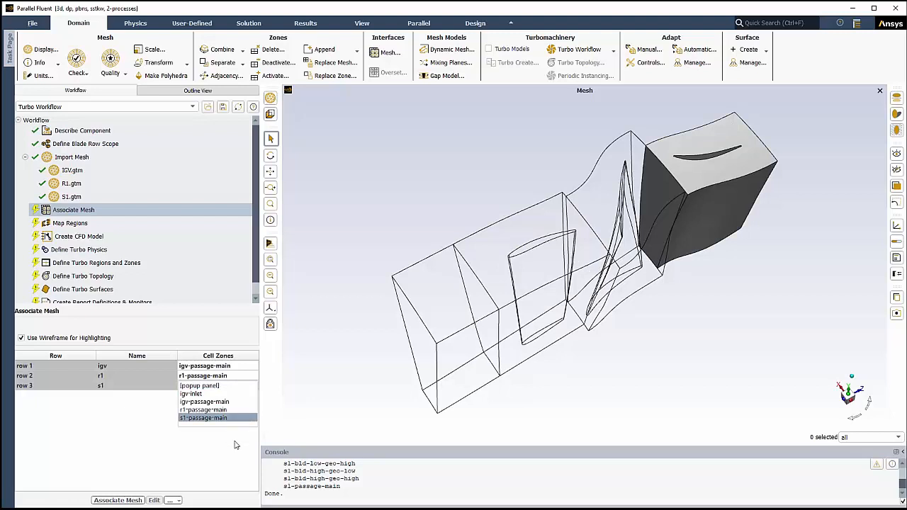
click(203, 417)
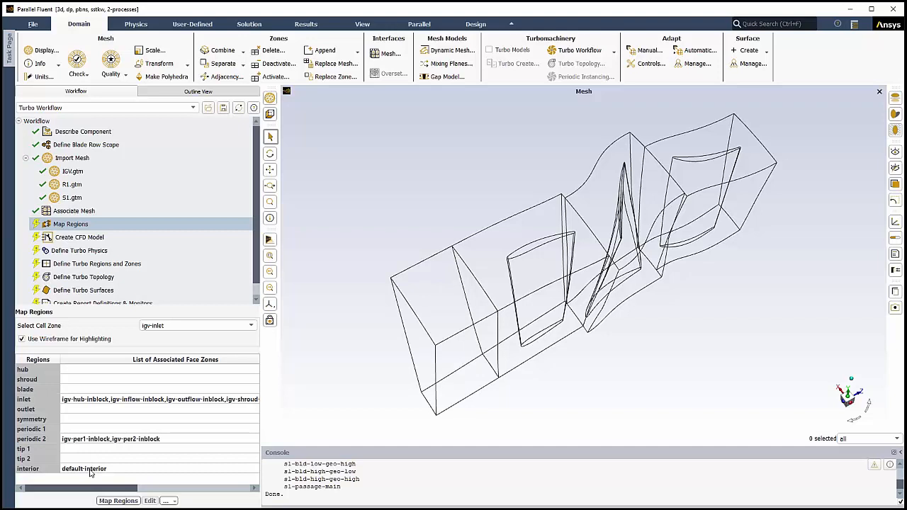
- Map the igv-passage-main zone, then select r1-passage-main and confirm its blade face zones
click(199, 324)
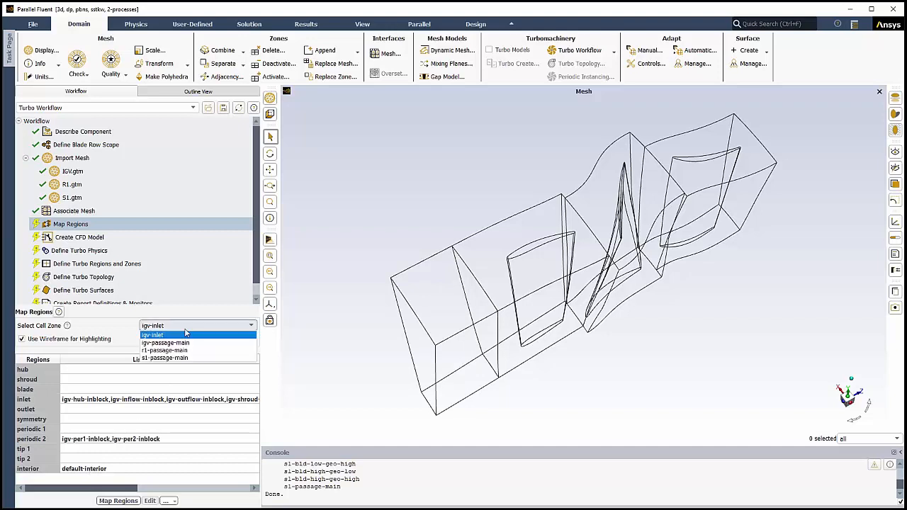
click(165, 342)
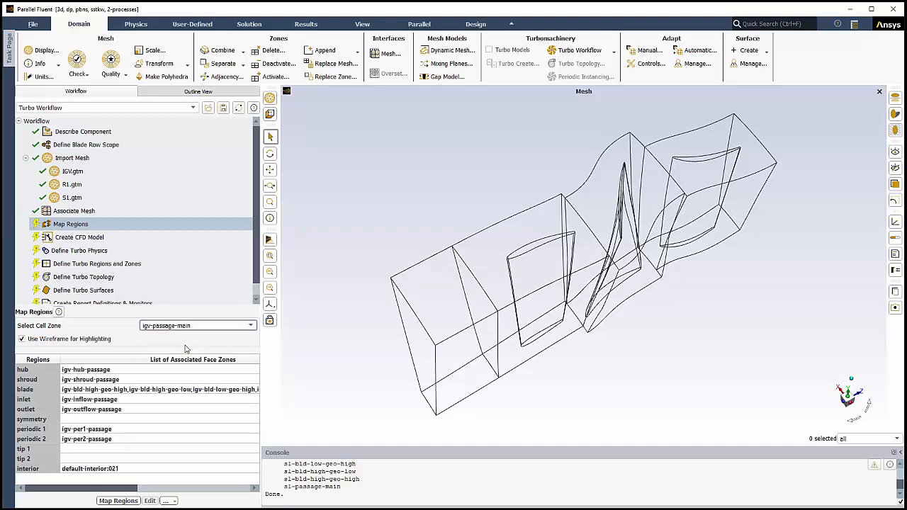
click(27, 380)
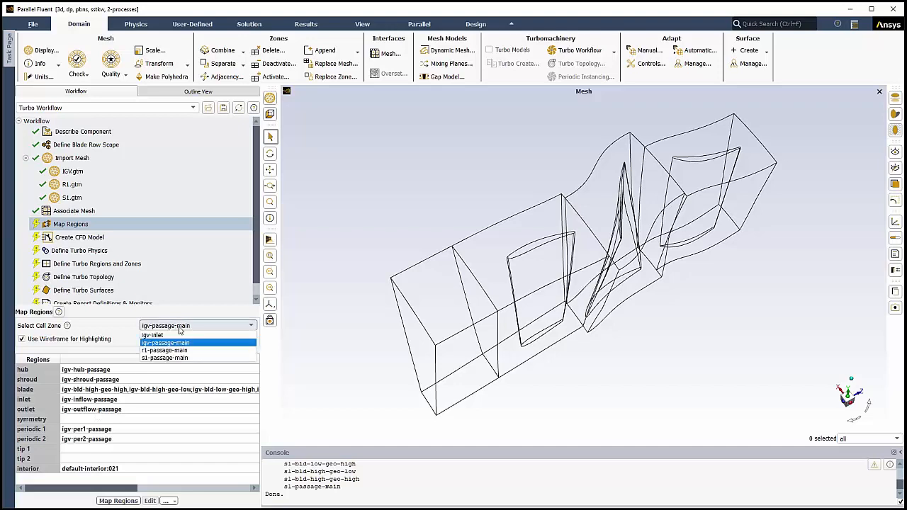
click(164, 350)
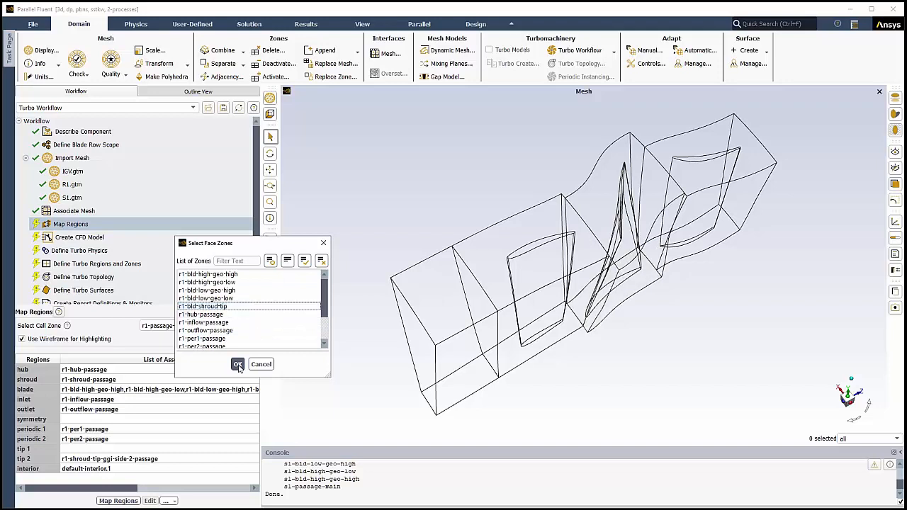
click(238, 363)
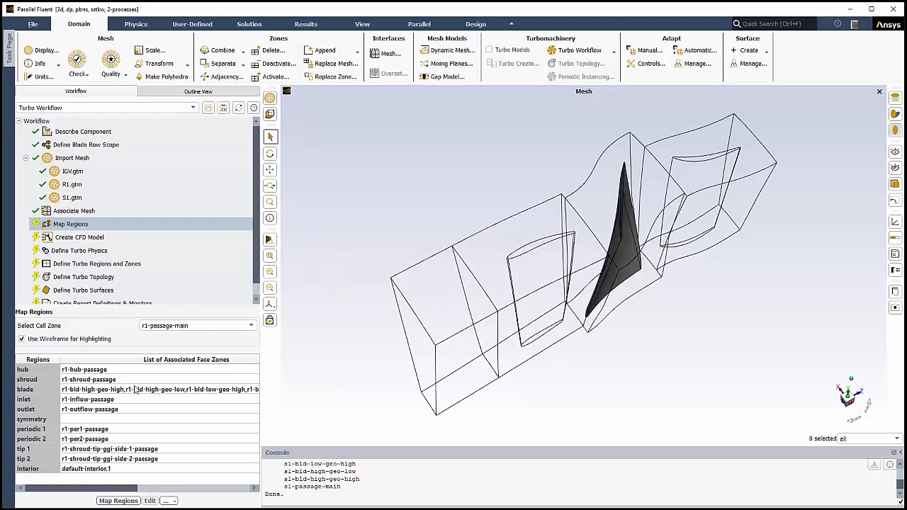
- Fix the r1 blade face-zone list, select s1-passage-main and run region mapping for all zones
click(159, 388)
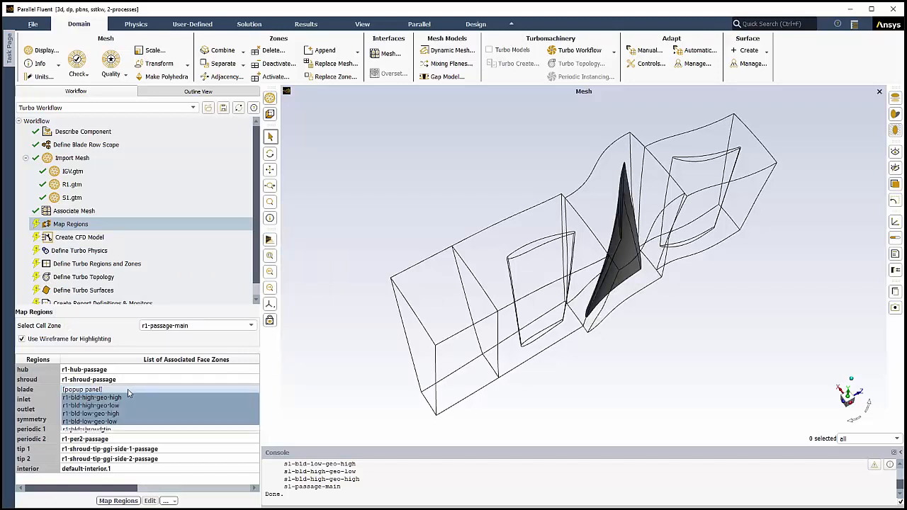
click(82, 390)
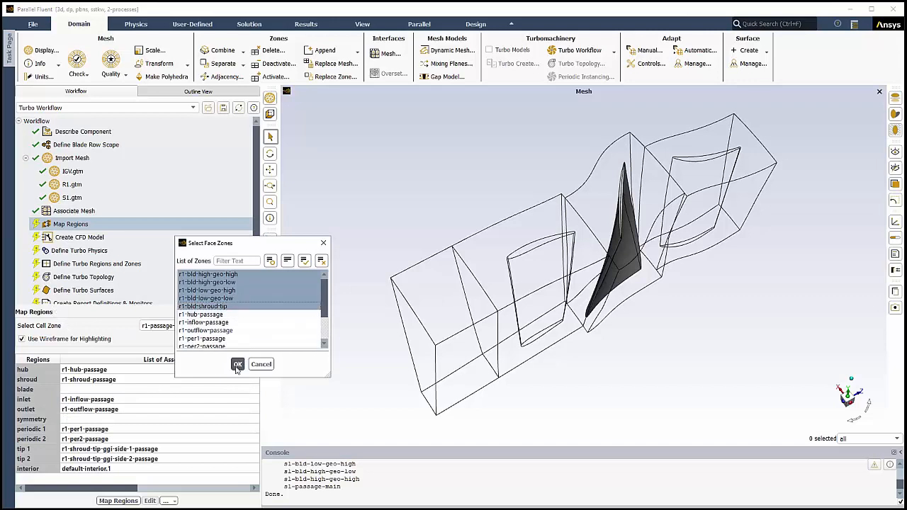
click(238, 363)
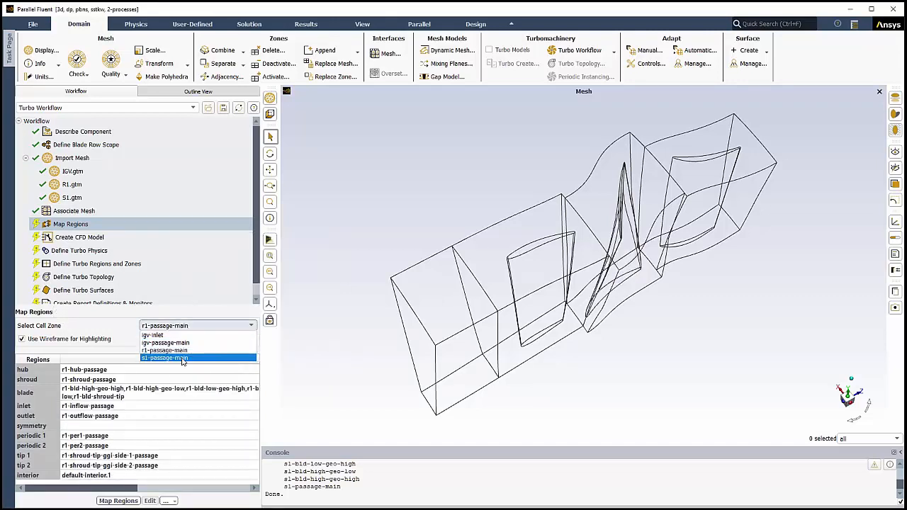
click(164, 357)
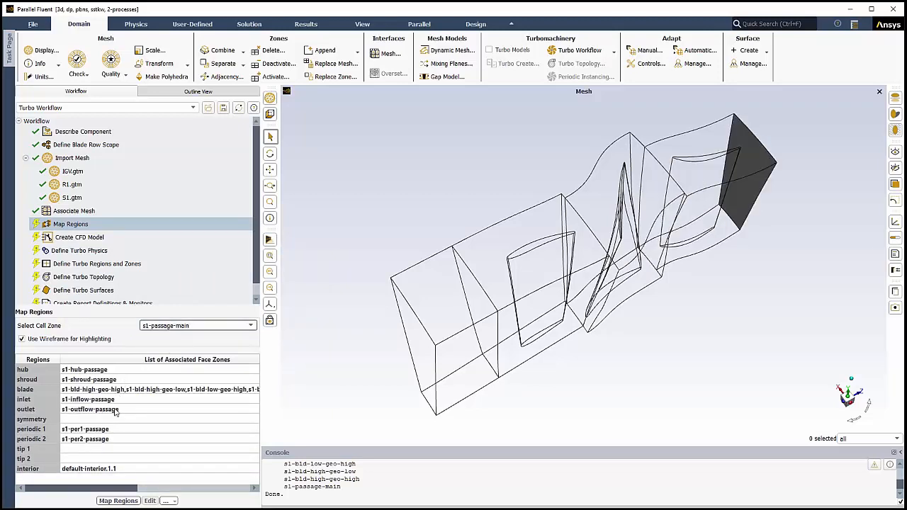
click(119, 502)
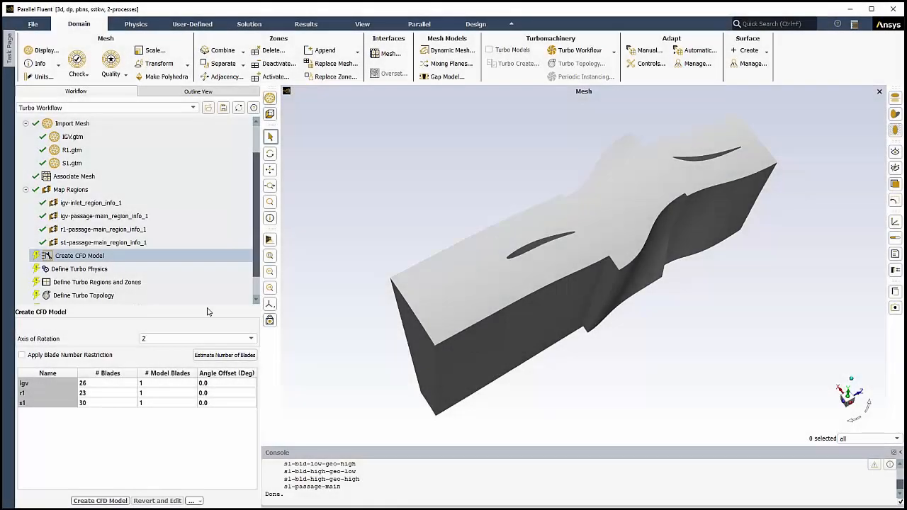
mouse_move(130, 309)
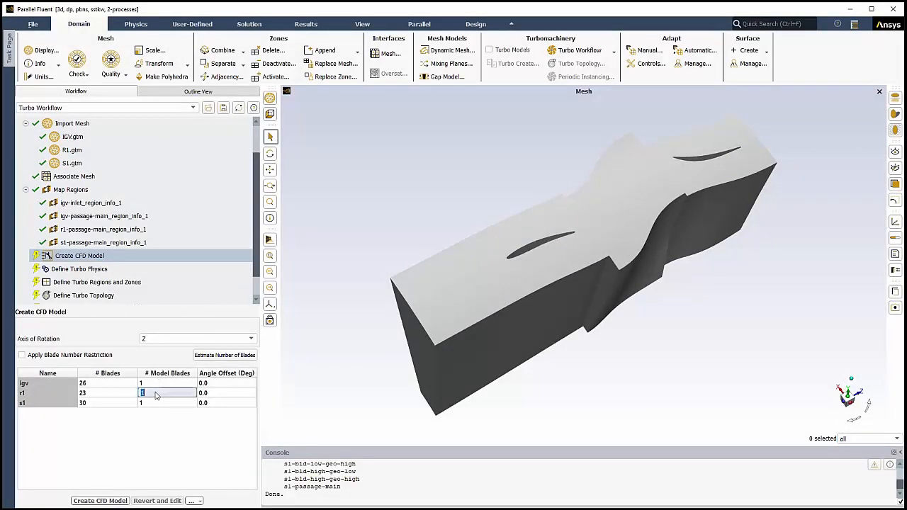
- Enter 23 as the r1 blade count and create the turbo CFD model
text(23)
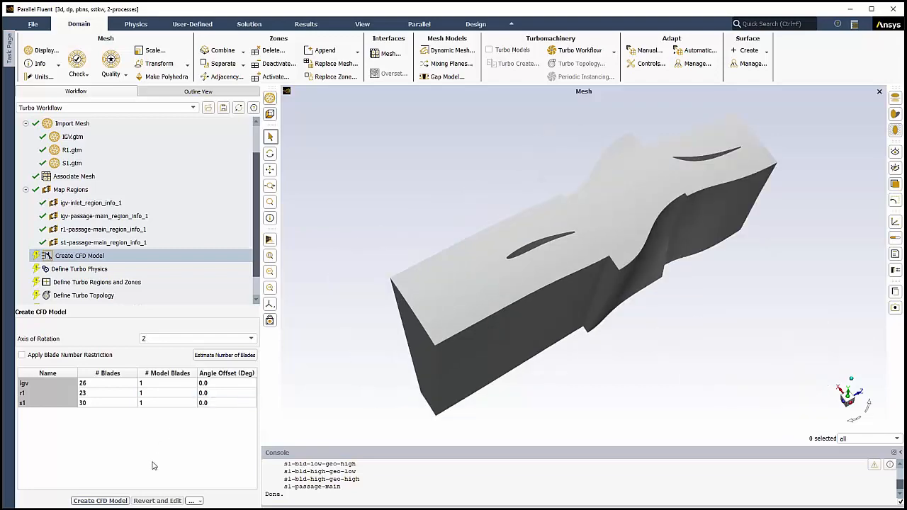
click(79, 269)
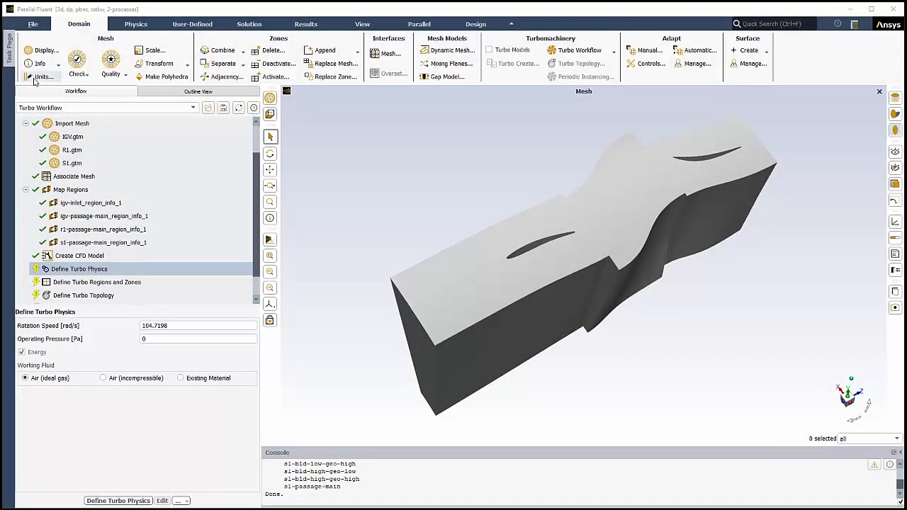
- Set angular velocity units to rev/min and enter a rotation speed of 17100
click(43, 76)
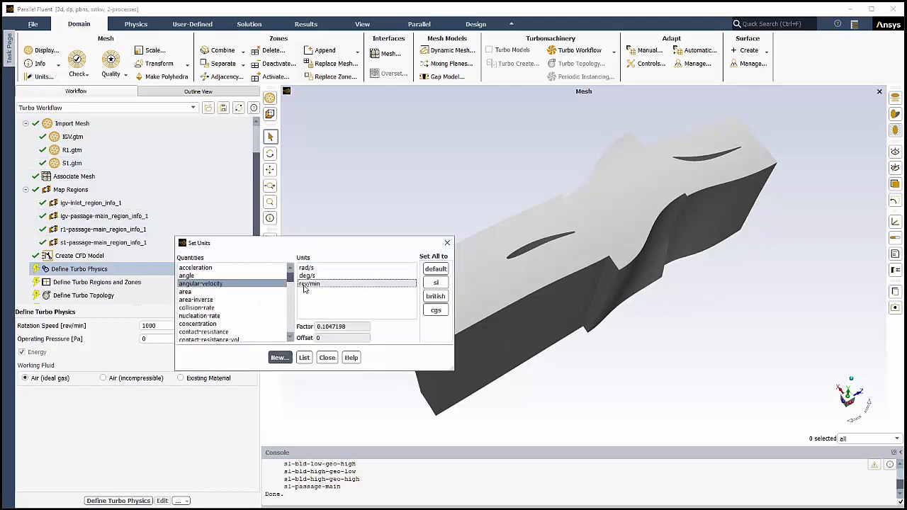
click(326, 357)
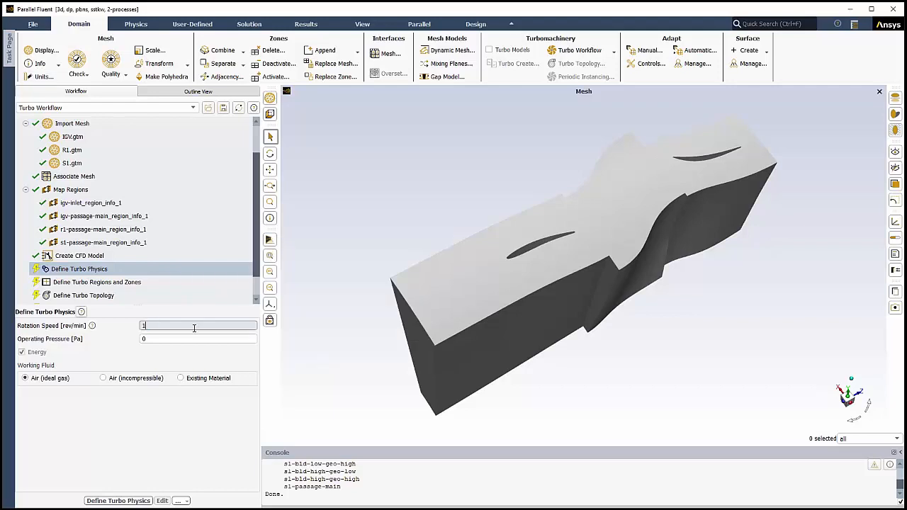
text(1710)
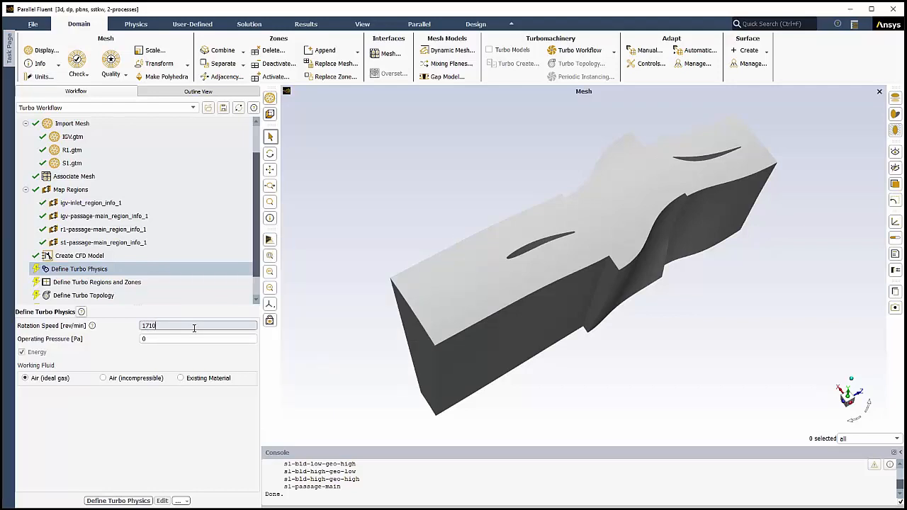
text(0)
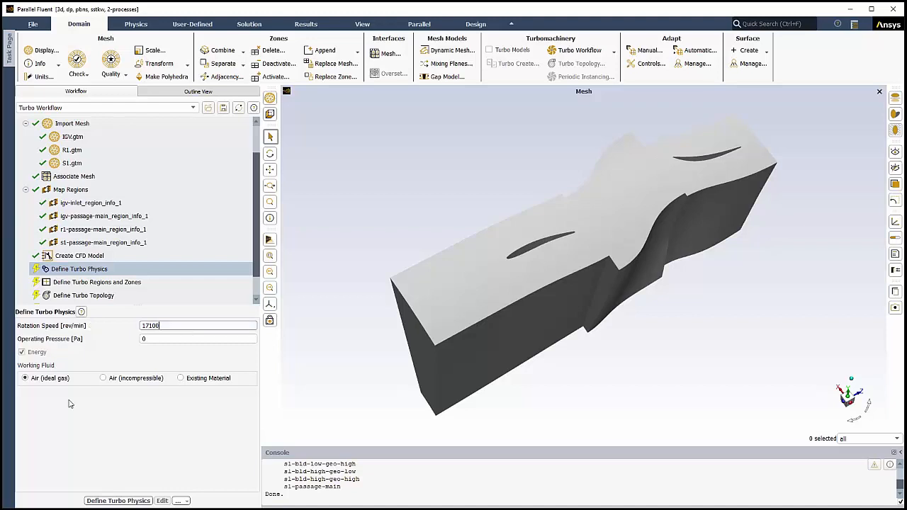
mouse_move(121, 497)
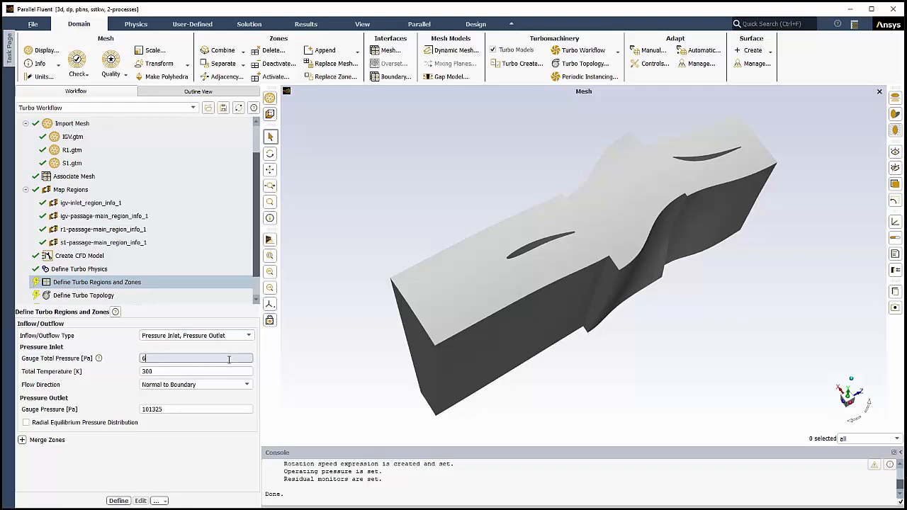
- Enter the inlet pressure, inlet total temperature 288.15 and outlet pressure 60500
text(0000)
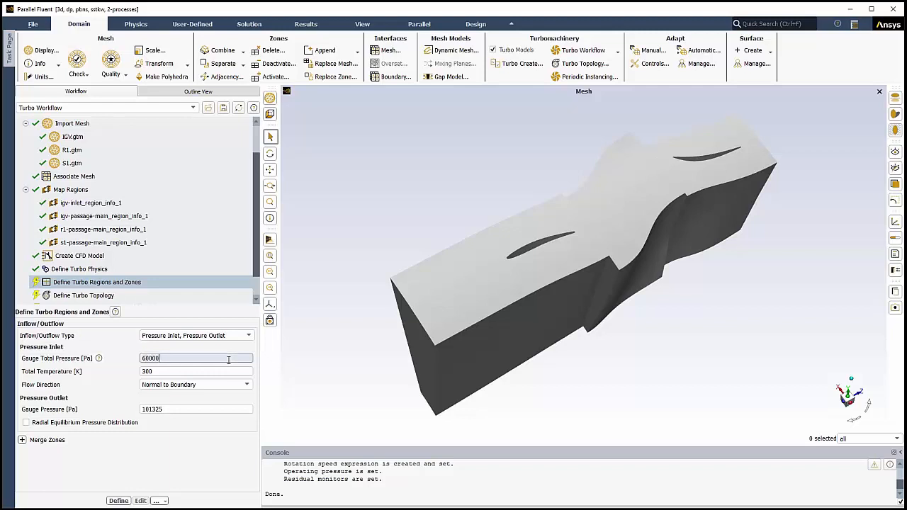
triple_click(196, 371)
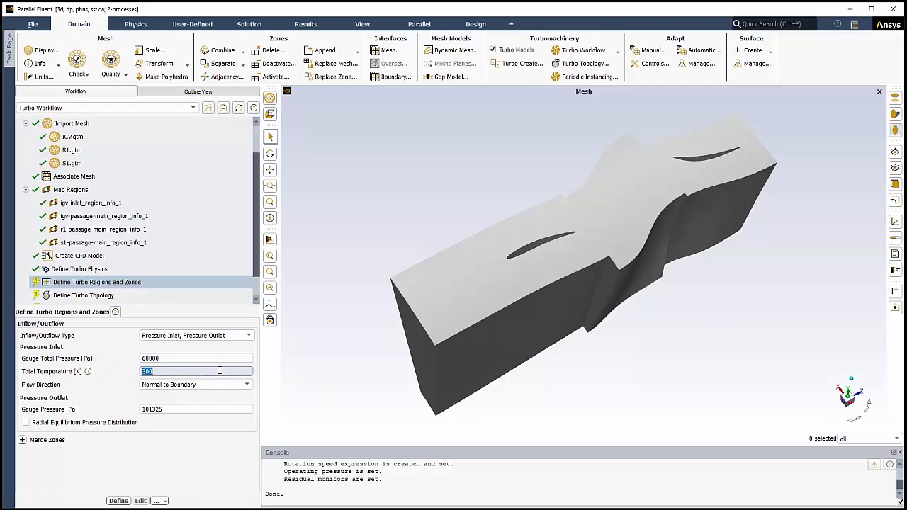
text(288.)
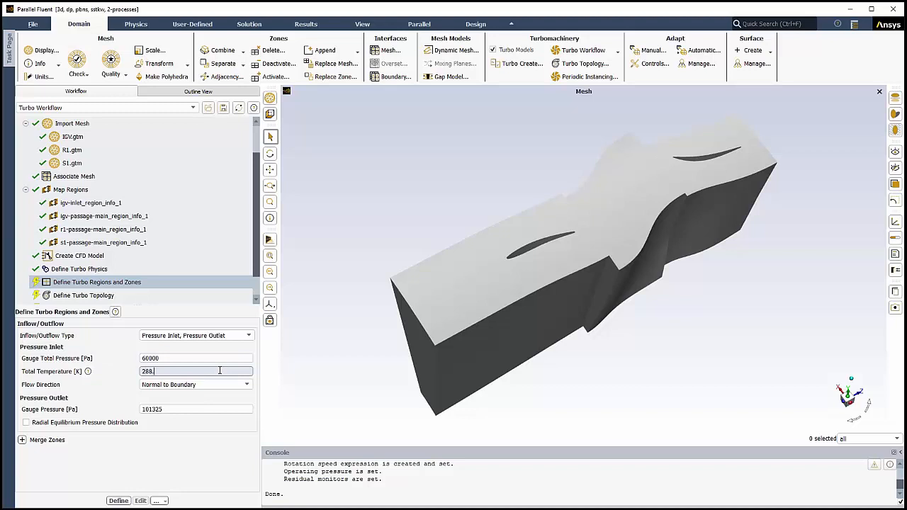
text(15)
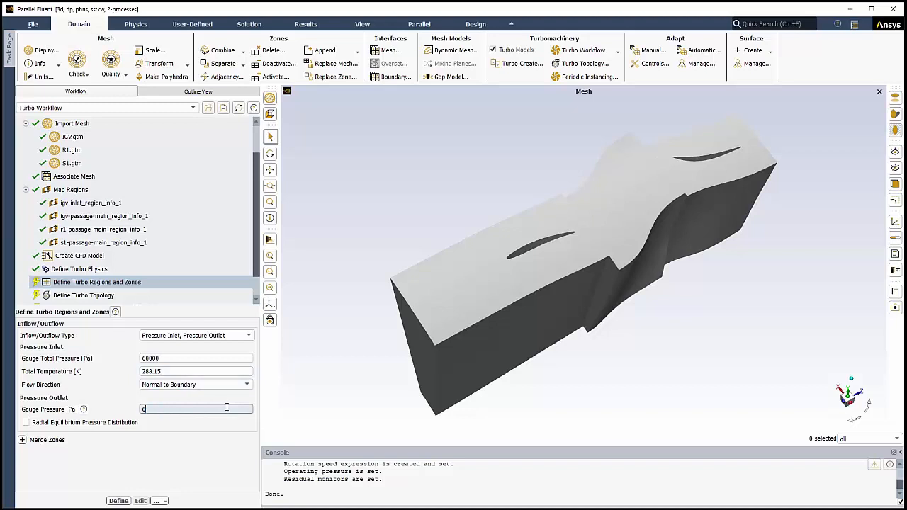
text(60500)
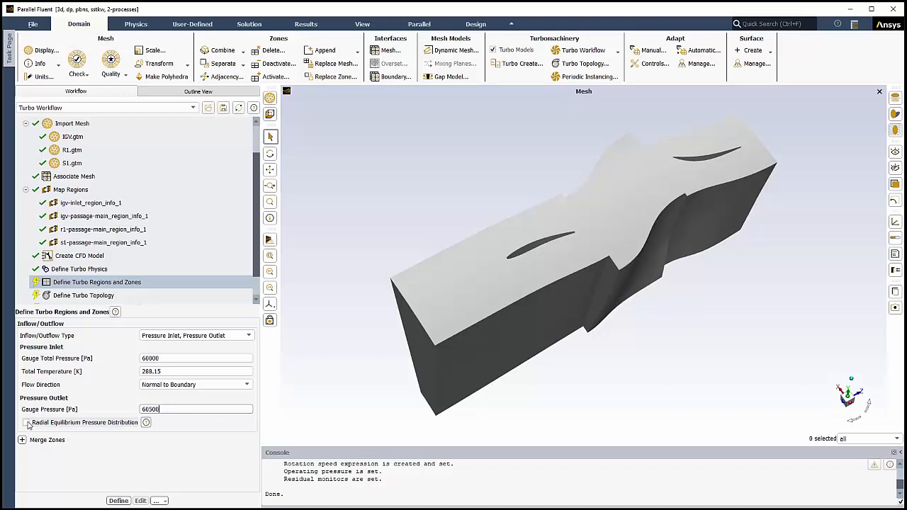
- Enable radial equilibrium pressure at the outlet and apply the turbo regions and zones definition
click(26, 423)
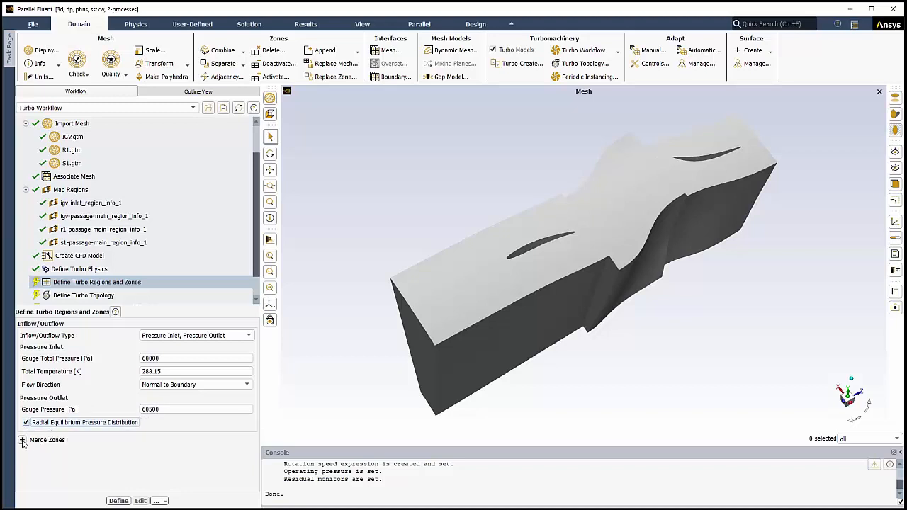
click(23, 440)
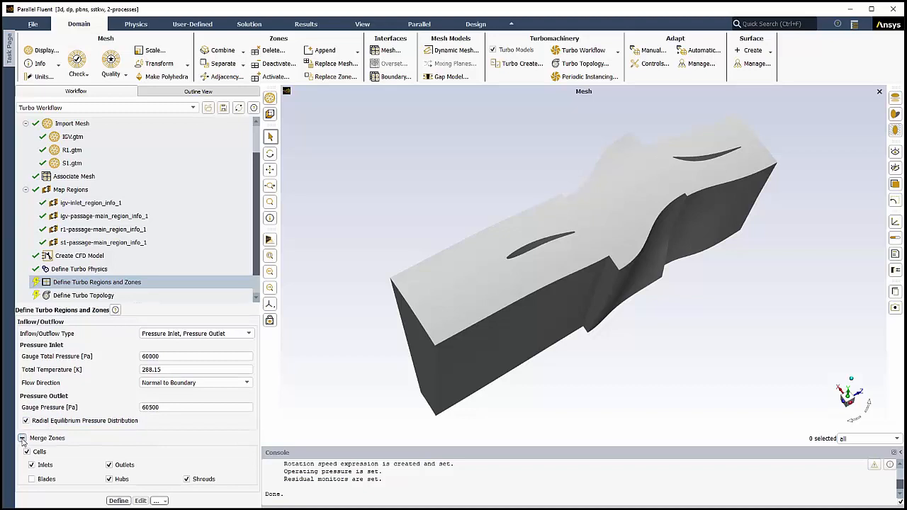
click(22, 439)
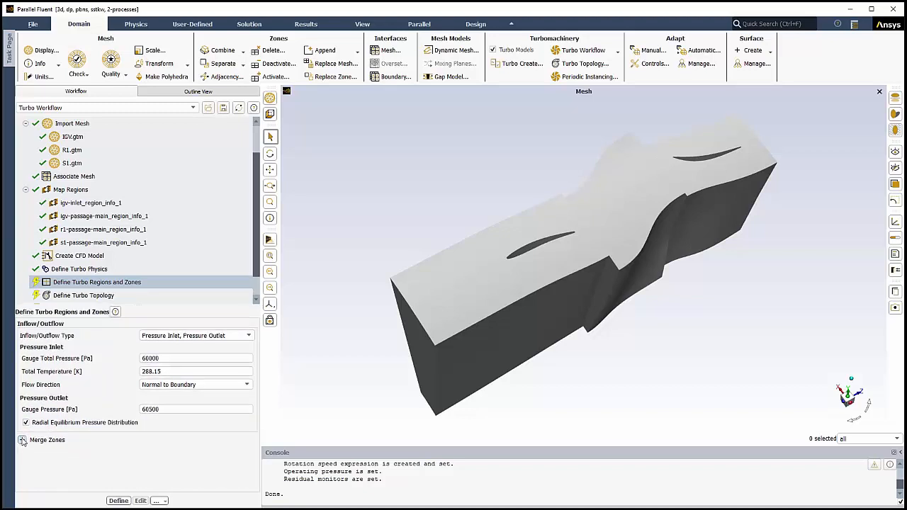
click(82, 296)
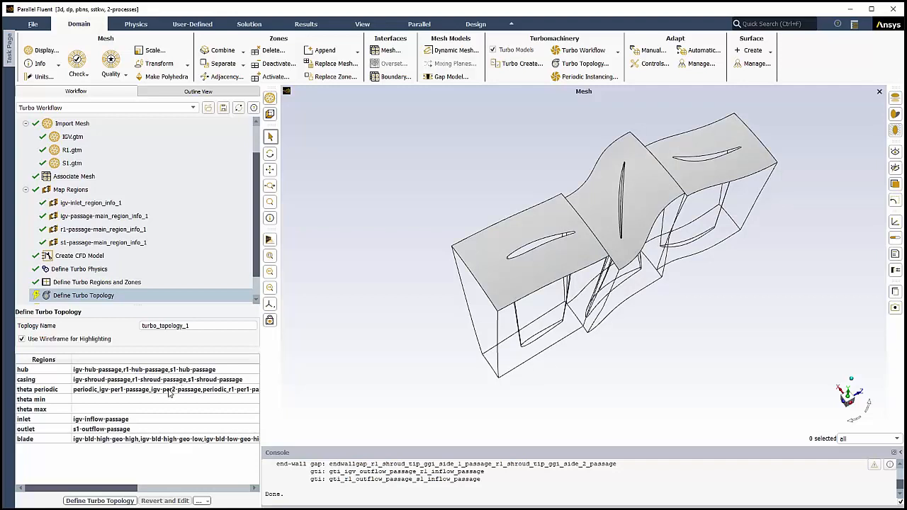
- Highlight the blade surfaces in the turbo topology region list
click(100, 420)
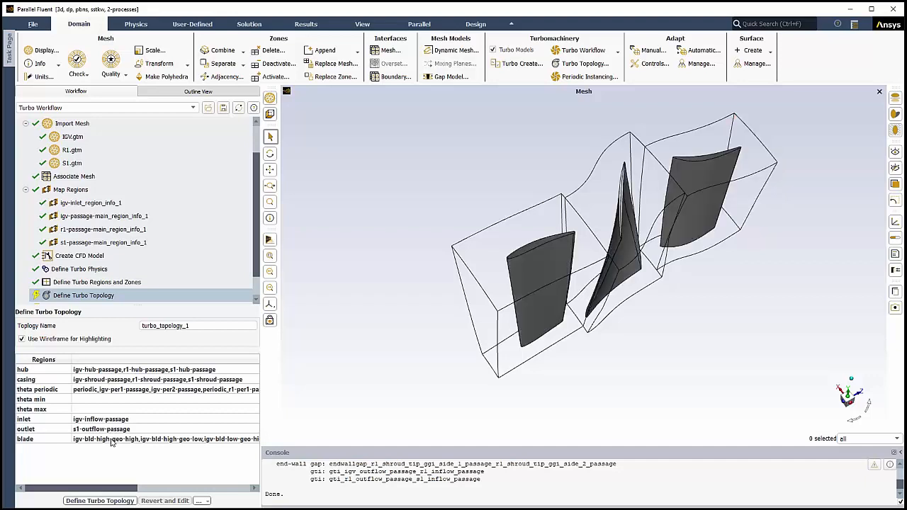
mouse_move(99, 457)
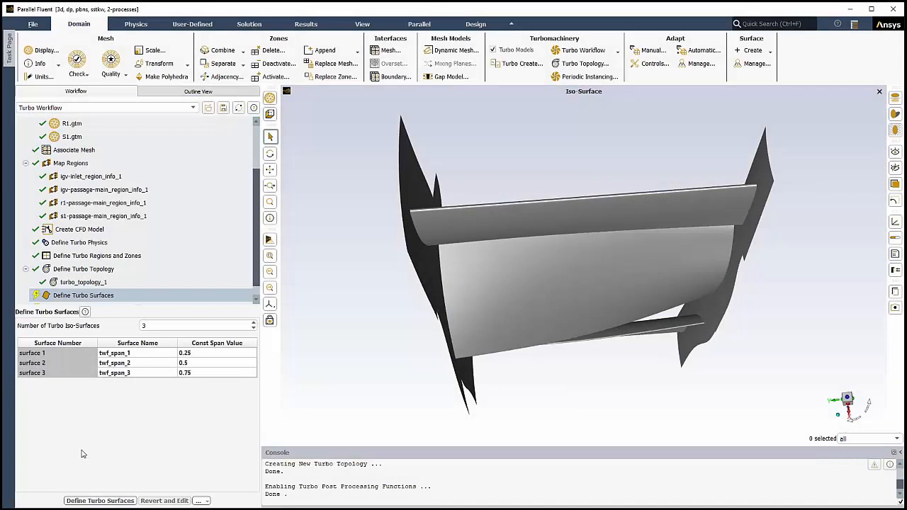
mouse_move(179, 446)
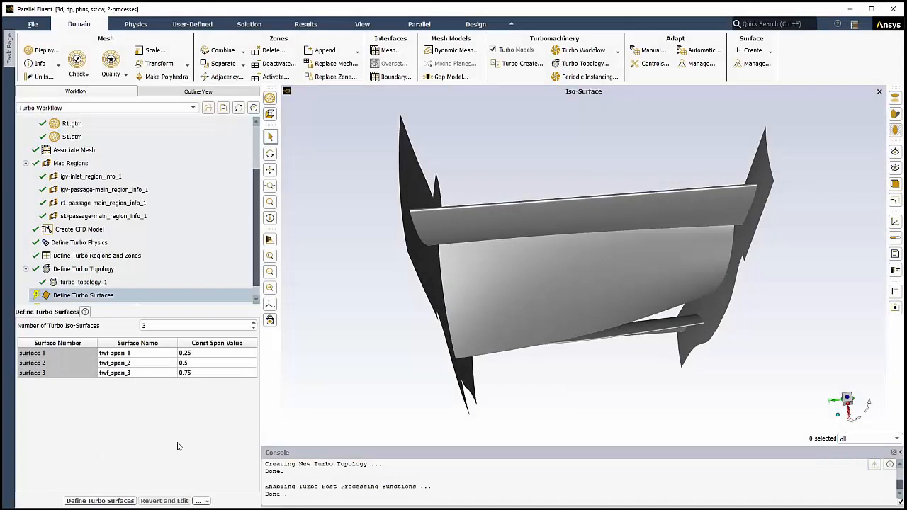
mouse_move(104, 420)
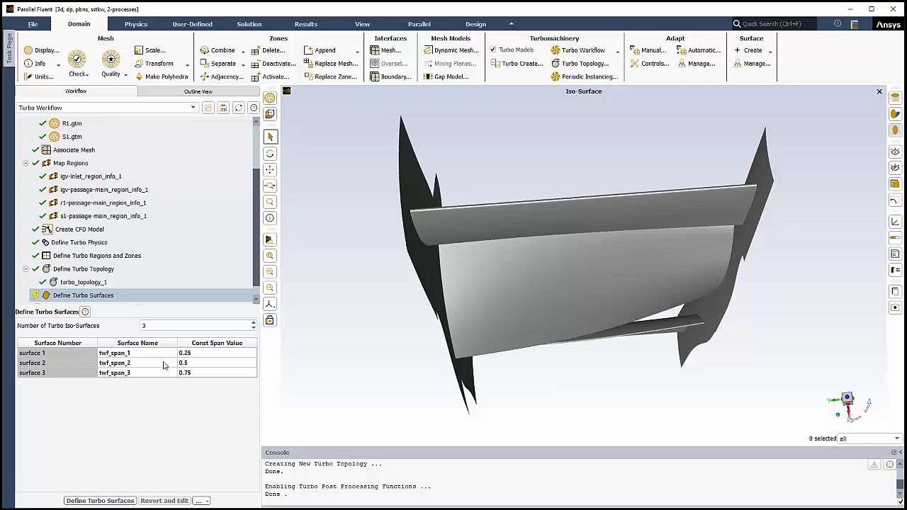
mouse_move(153, 374)
text(75)
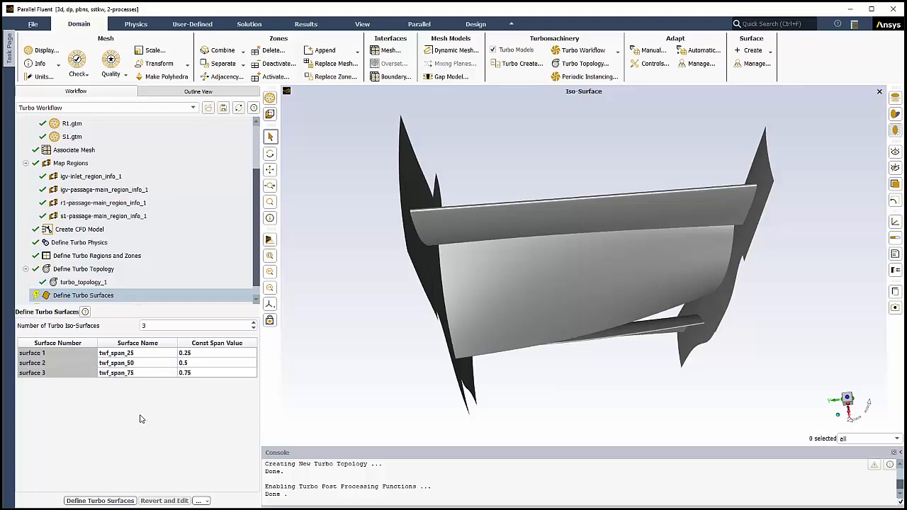
- Confirm the renamed span surface name (twf_span_25/50/75)
click(100, 500)
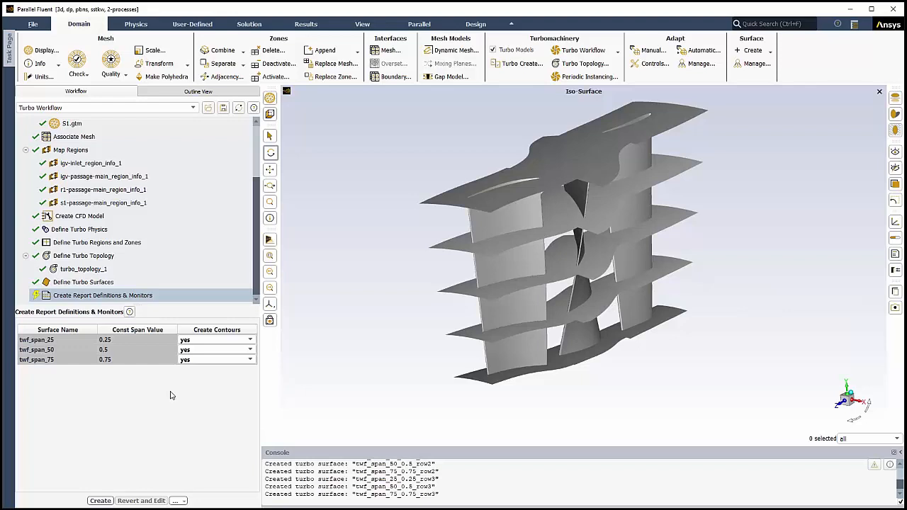
mouse_move(147, 445)
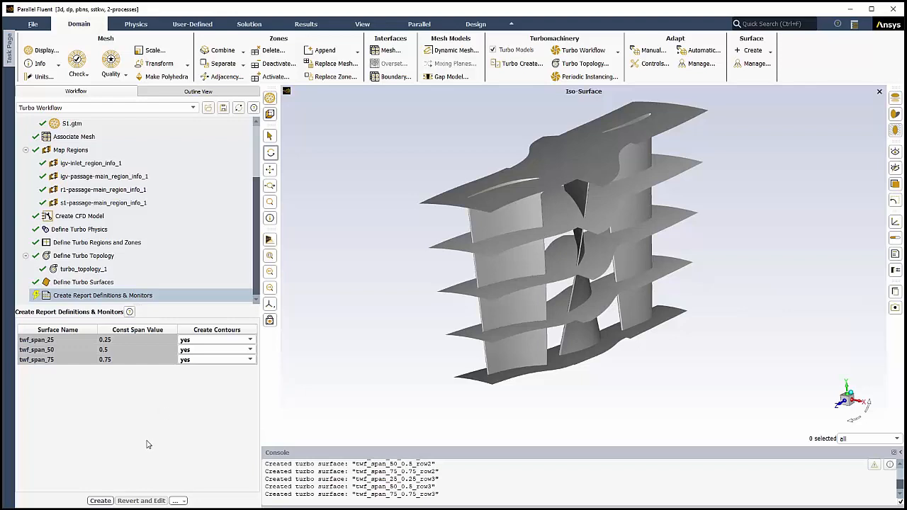
mouse_move(139, 463)
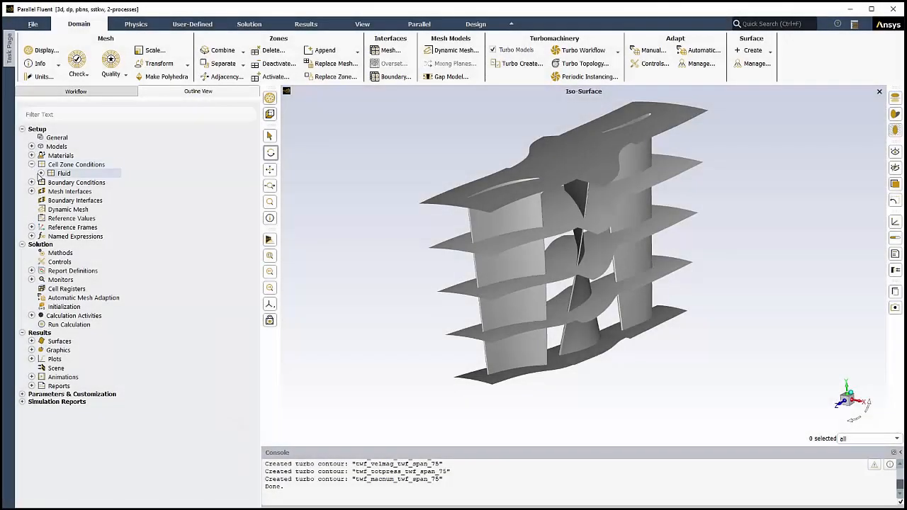
- Expand the cell zones and boundary conditions, showing the outlet and periodic boundaries
click(41, 173)
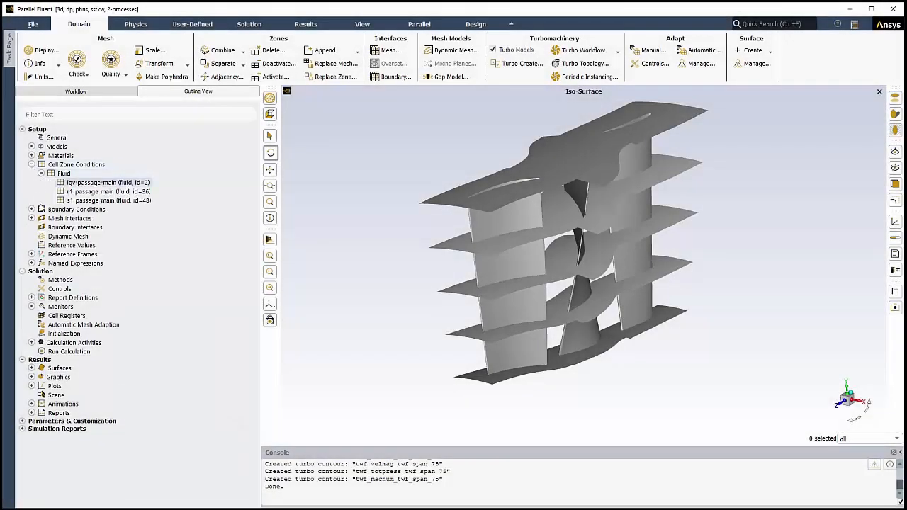
click(31, 210)
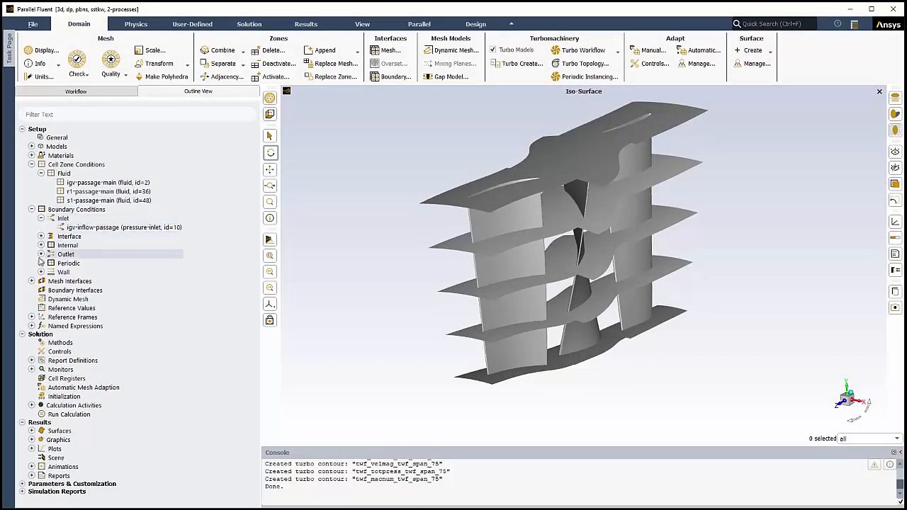
click(42, 254)
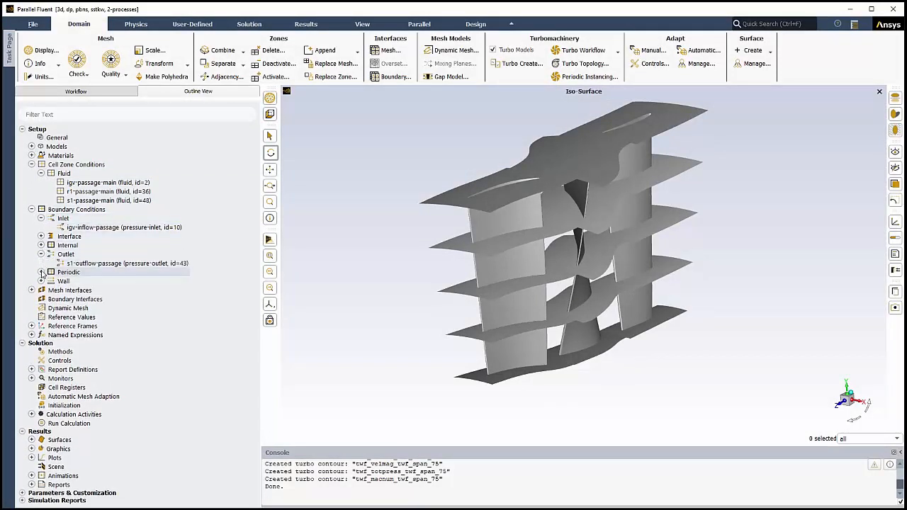
click(43, 272)
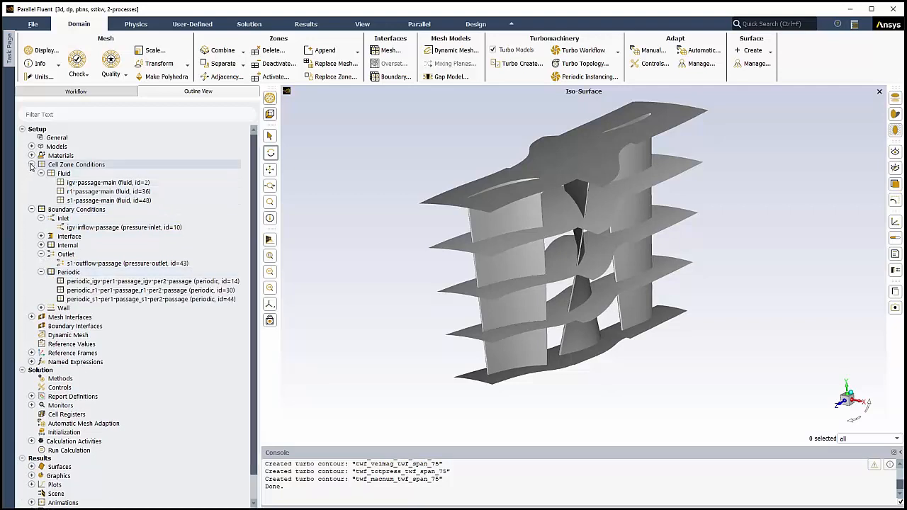
- Expand the generated named expressions and report definitions for review
click(32, 164)
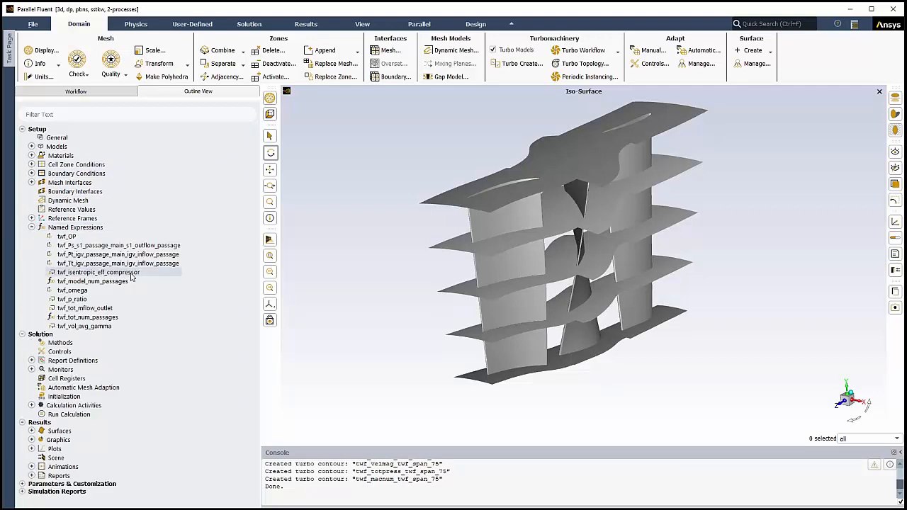
mouse_move(92, 281)
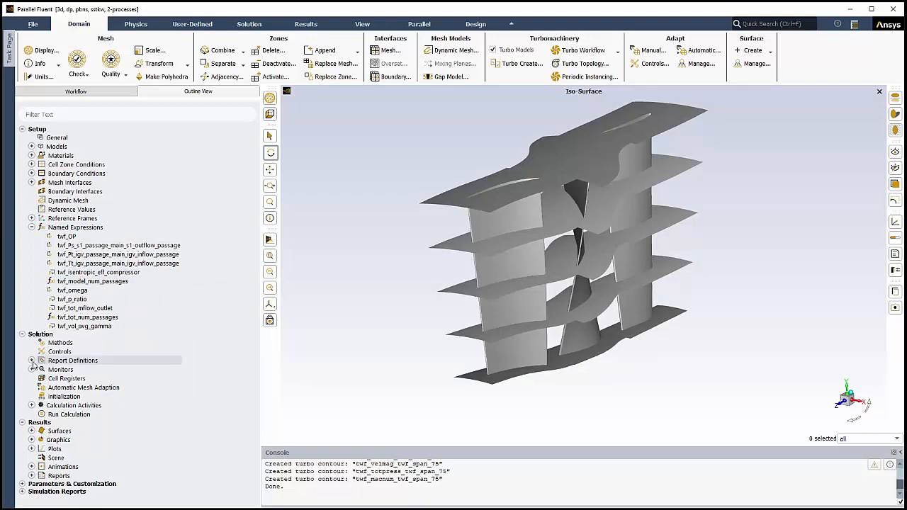
click(32, 362)
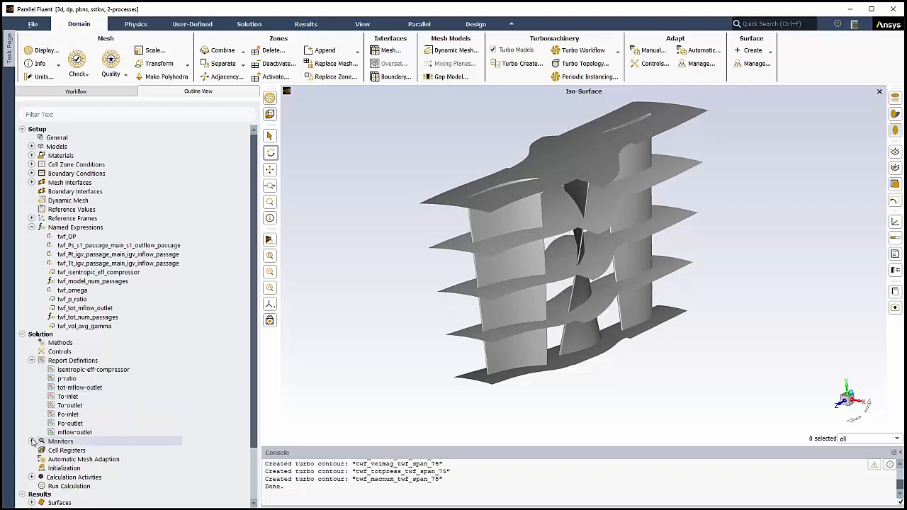
- Inspect the Residual monitor's advanced options, then expand the Report Files list
click(31, 441)
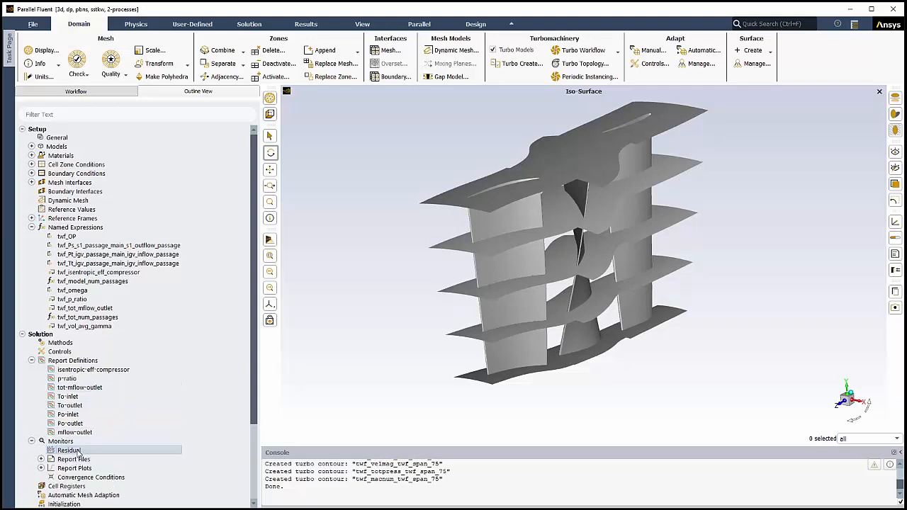
double_click(68, 451)
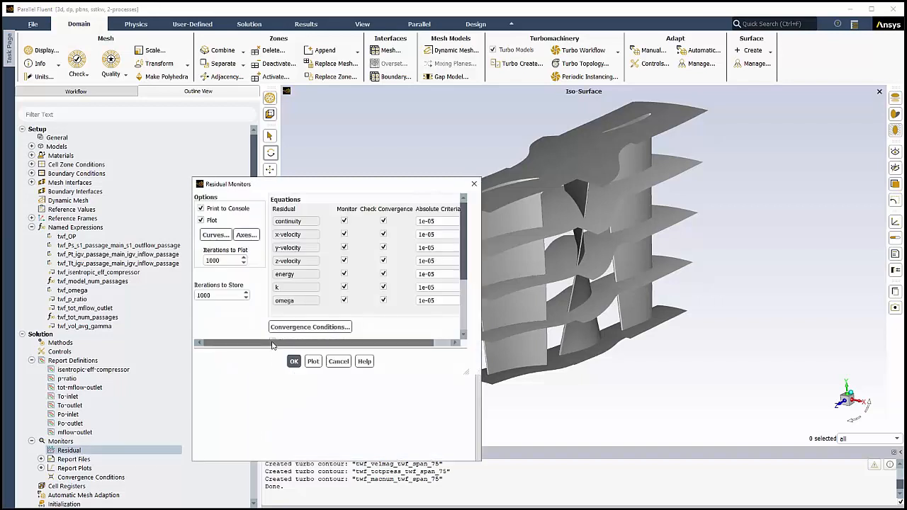
click(272, 342)
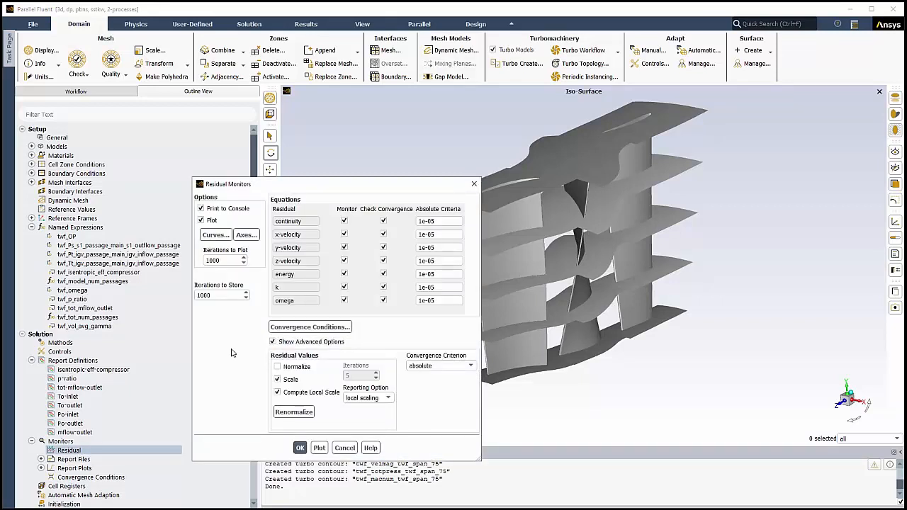
click(300, 448)
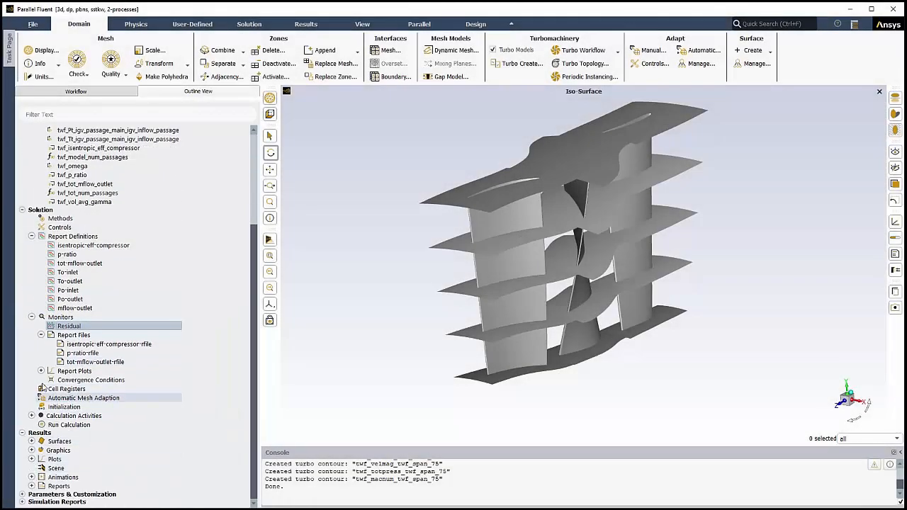
click(41, 371)
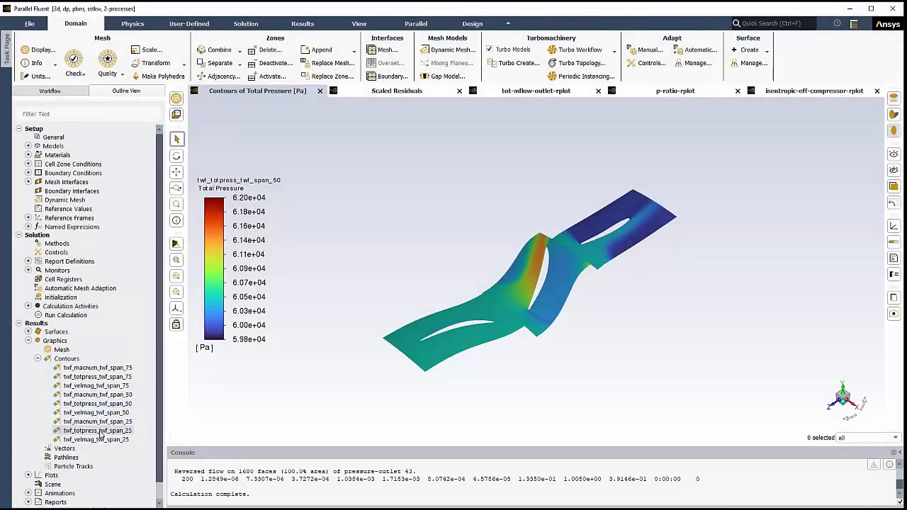
- Display the twf_totpress_twf_span_25 contour and expand Named Expressions to evaluate twf_p_ratio
right_click(96, 431)
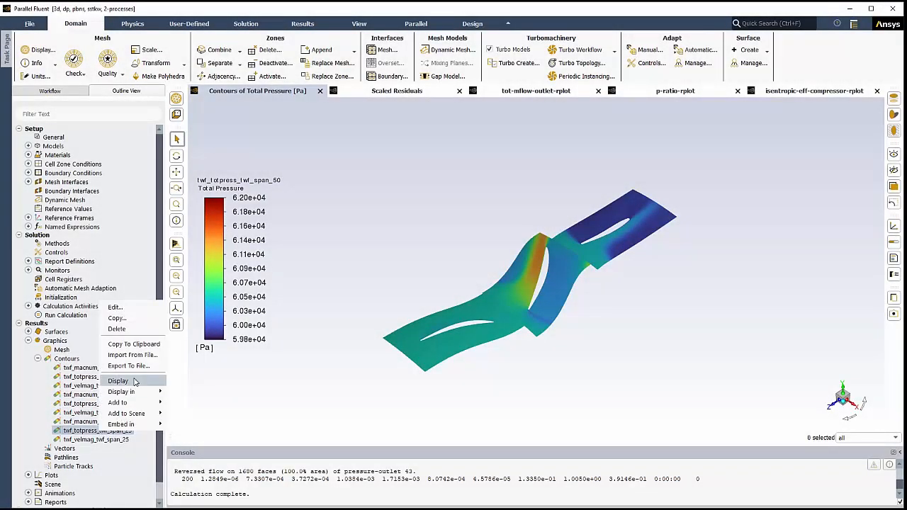
click(119, 382)
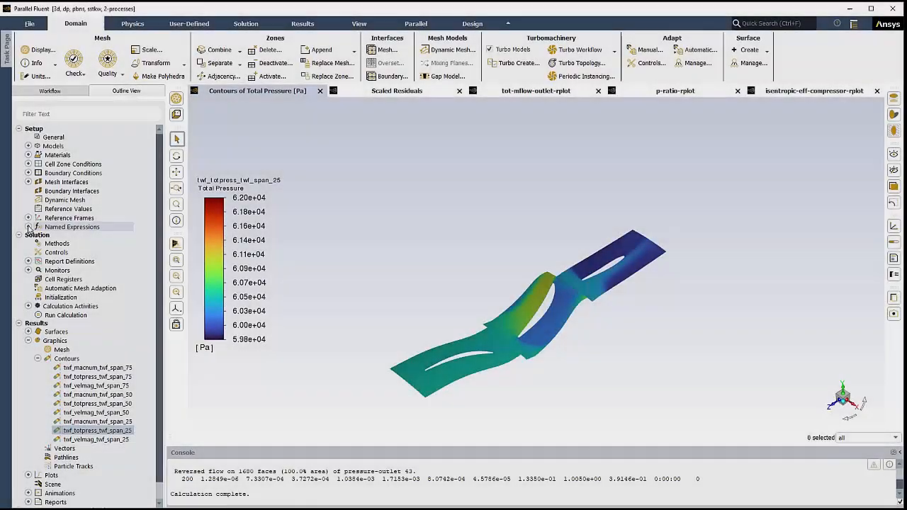
click(29, 227)
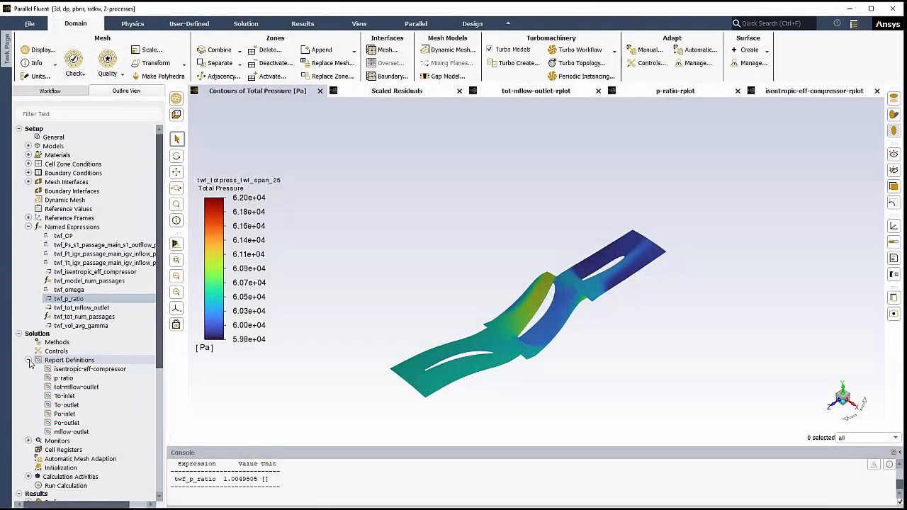